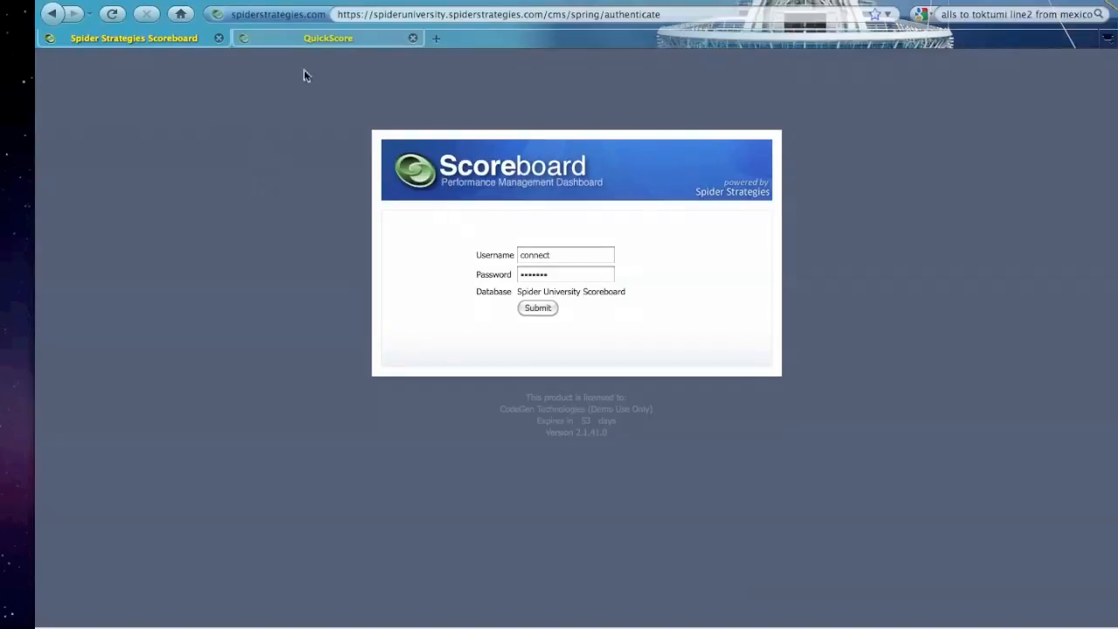
- Log in to Scoreboard with the entered credentials
{"action": "left_click", "coordinate": [566, 274]}
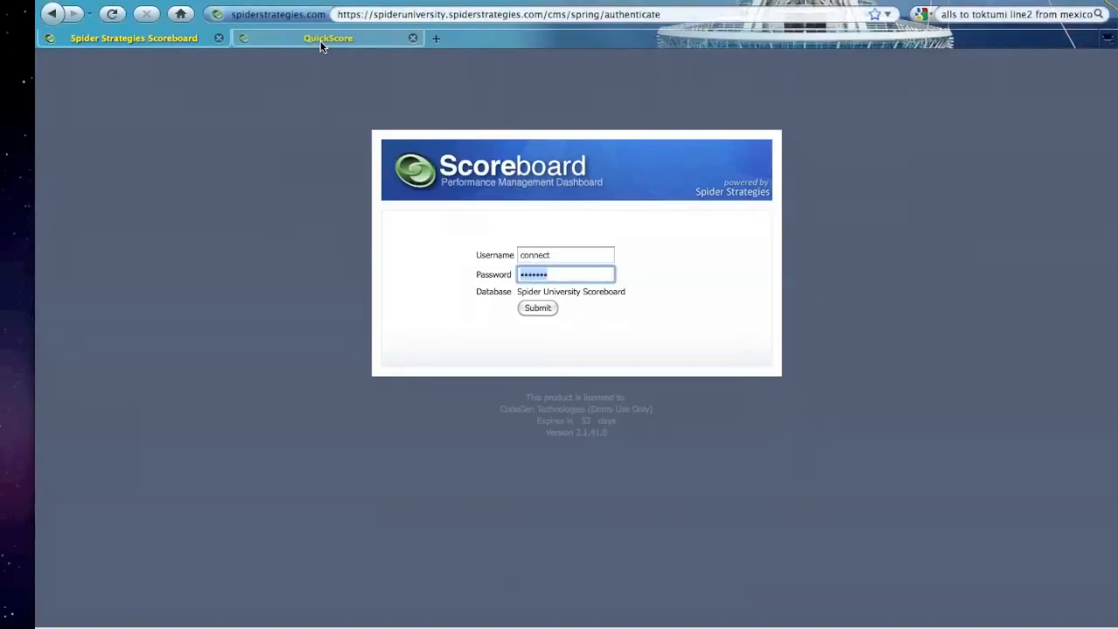
{"action": "left_click", "coordinate": [328, 38]}
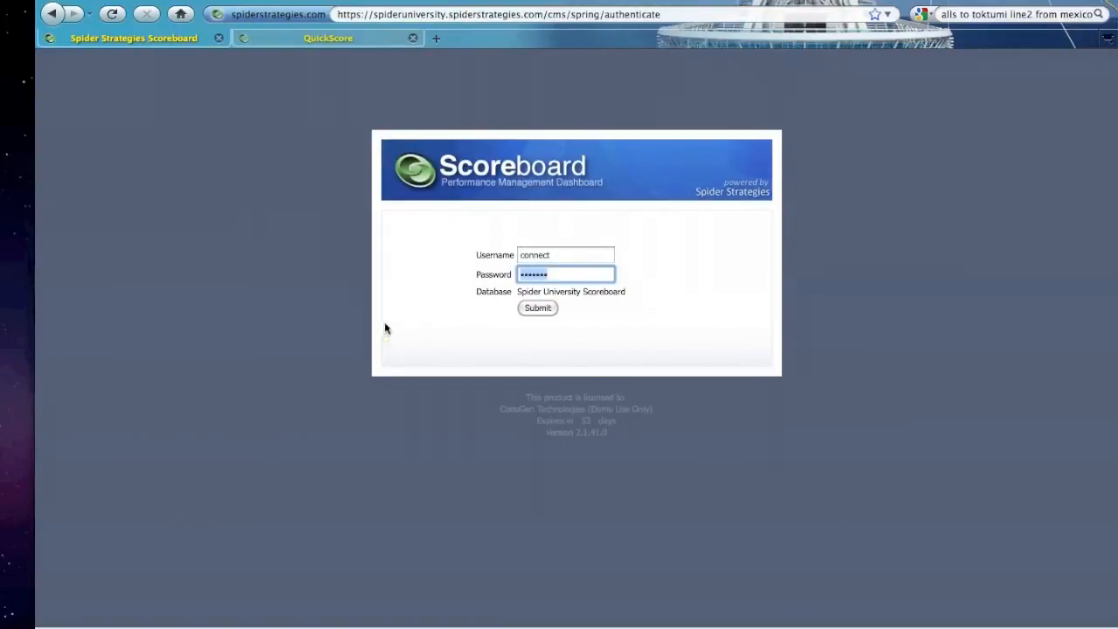
{"action": "left_click", "coordinate": [538, 308]}
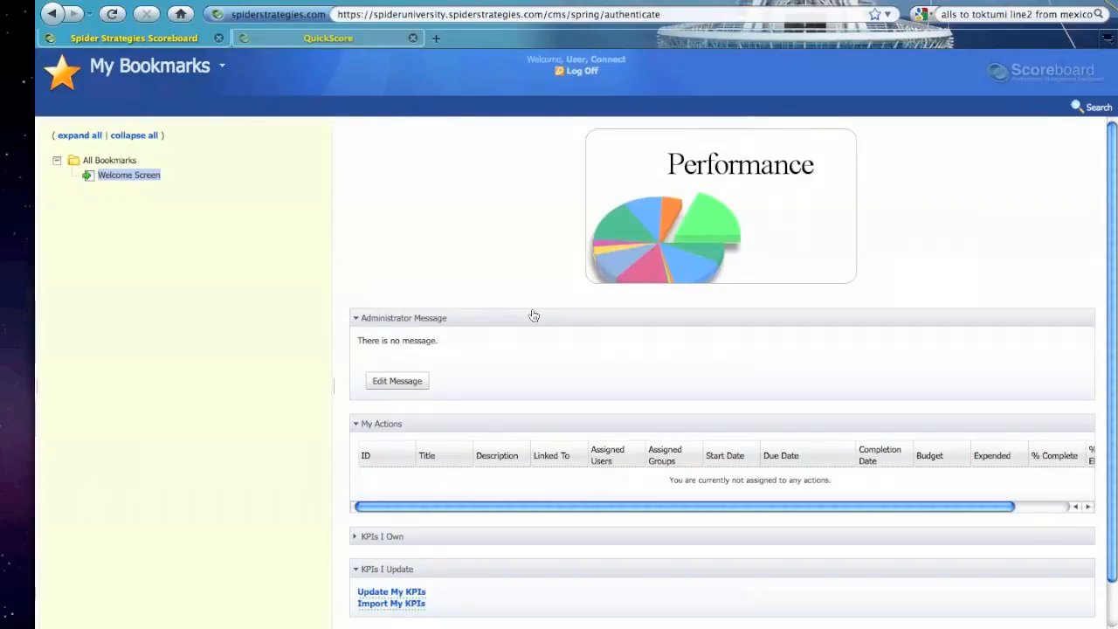
{"action": "mouse_move", "coordinate": [510, 267]}
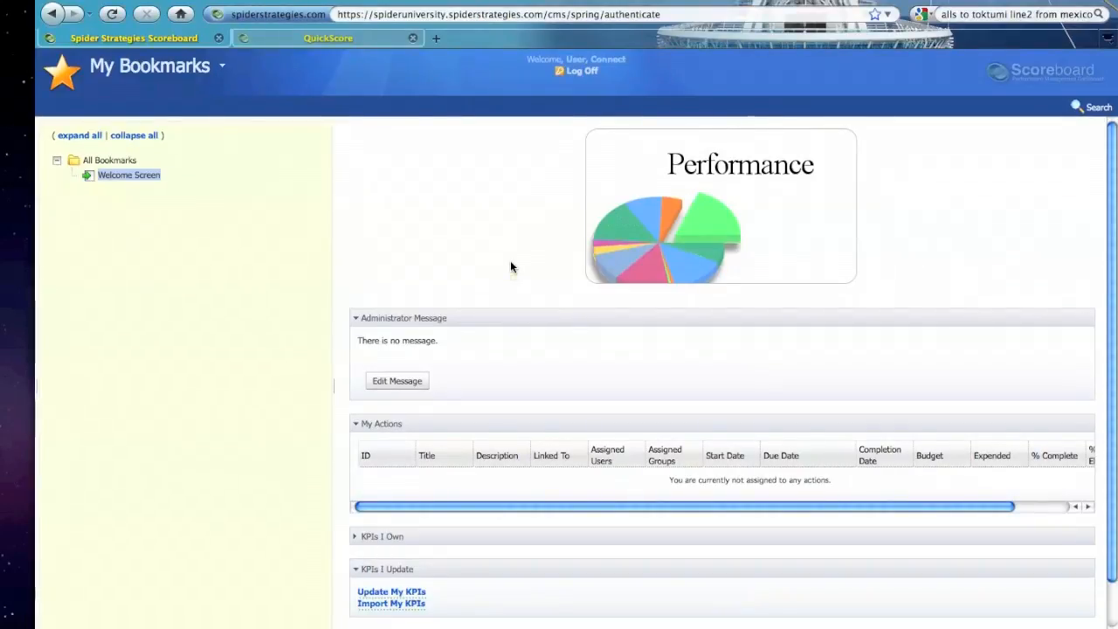
{"action": "mouse_move", "coordinate": [454, 269]}
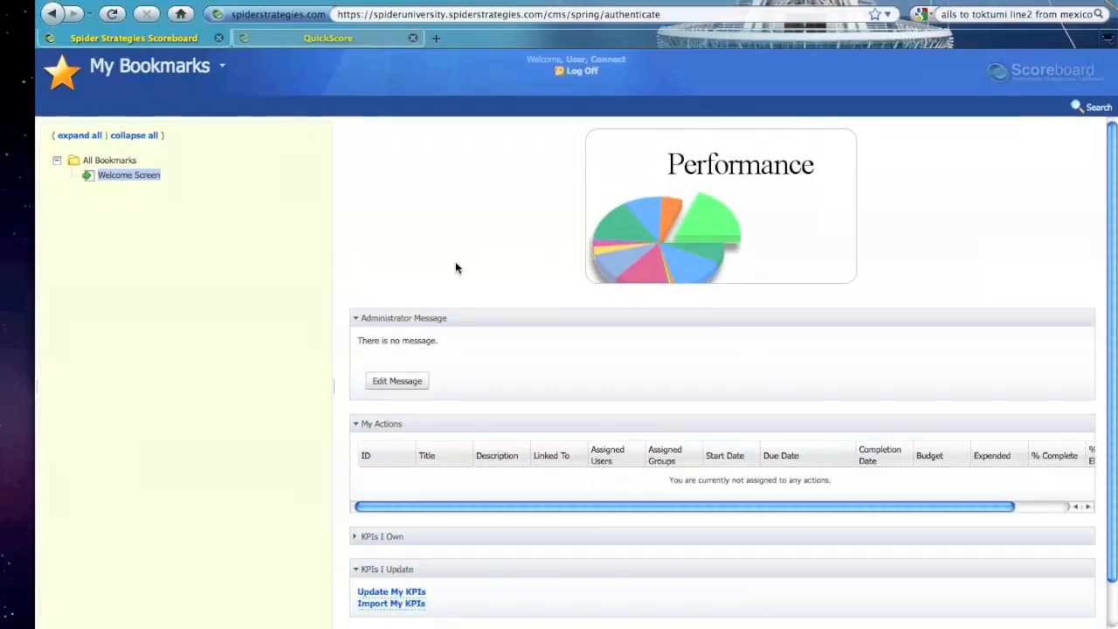
{"action": "mouse_move", "coordinate": [290, 203]}
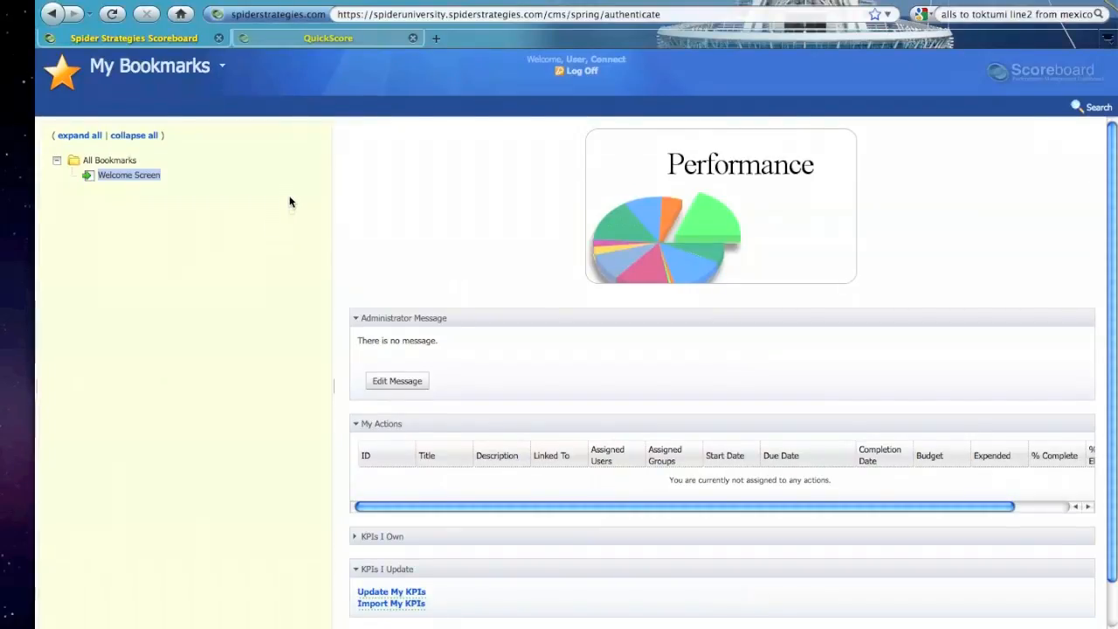
{"action": "mouse_move", "coordinate": [222, 68]}
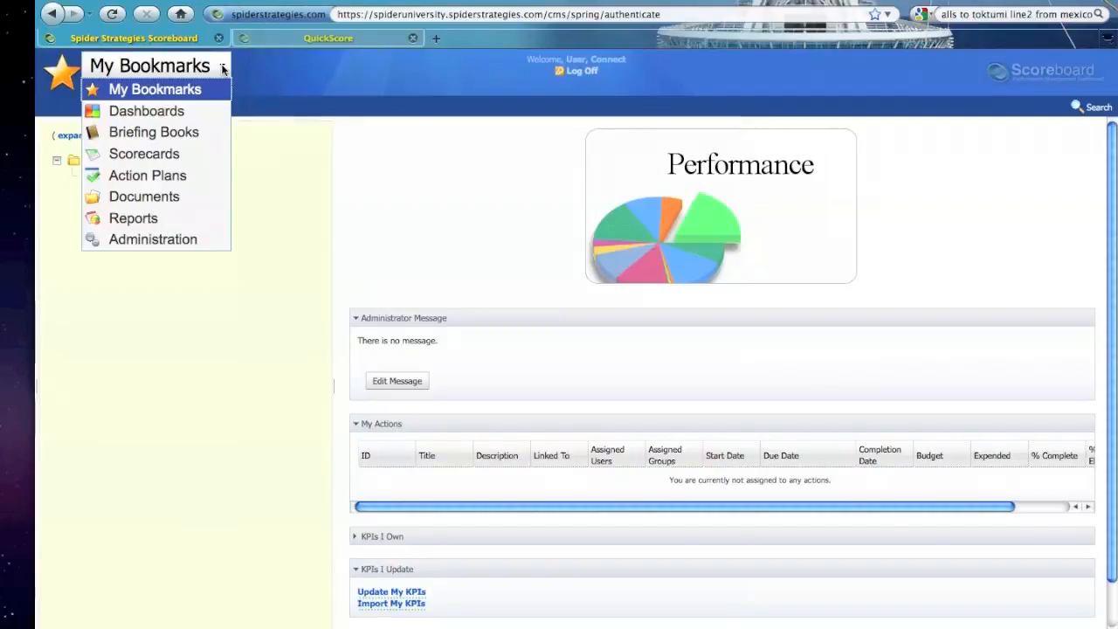
{"action": "mouse_move", "coordinate": [143, 195]}
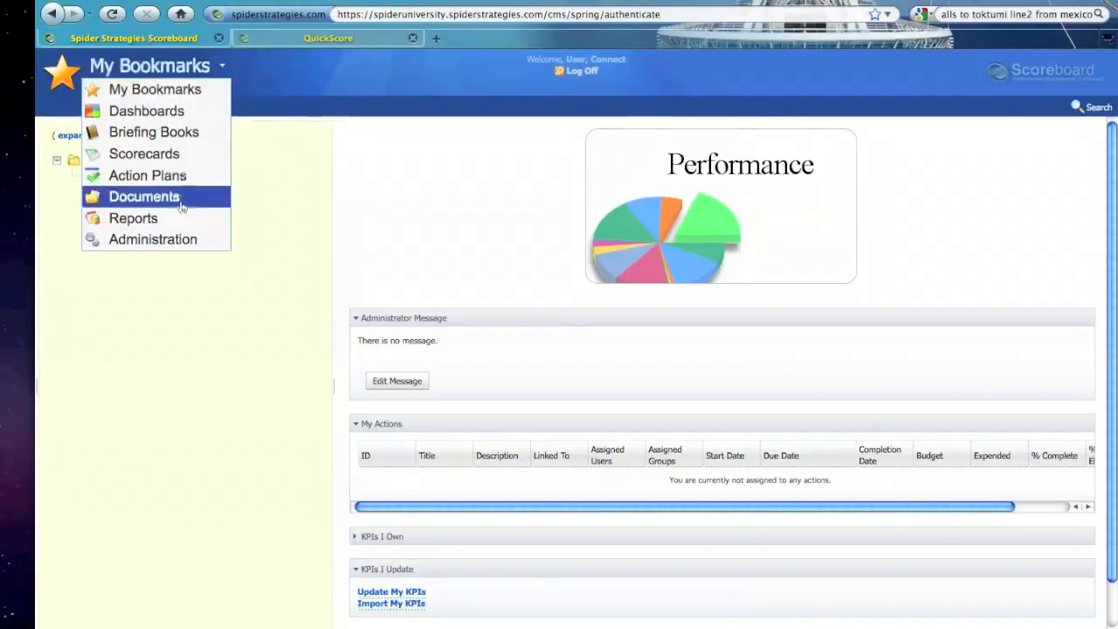
{"action": "mouse_move", "coordinate": [154, 240]}
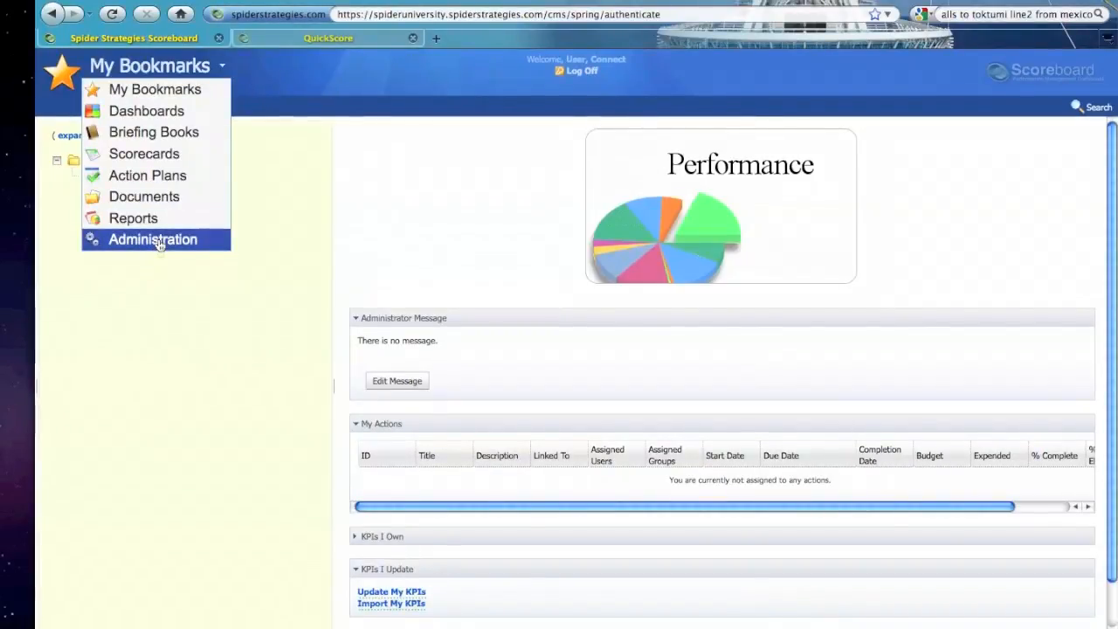
- Go to Administration and bring up the Calendars setup page
{"action": "left_click", "coordinate": [153, 239]}
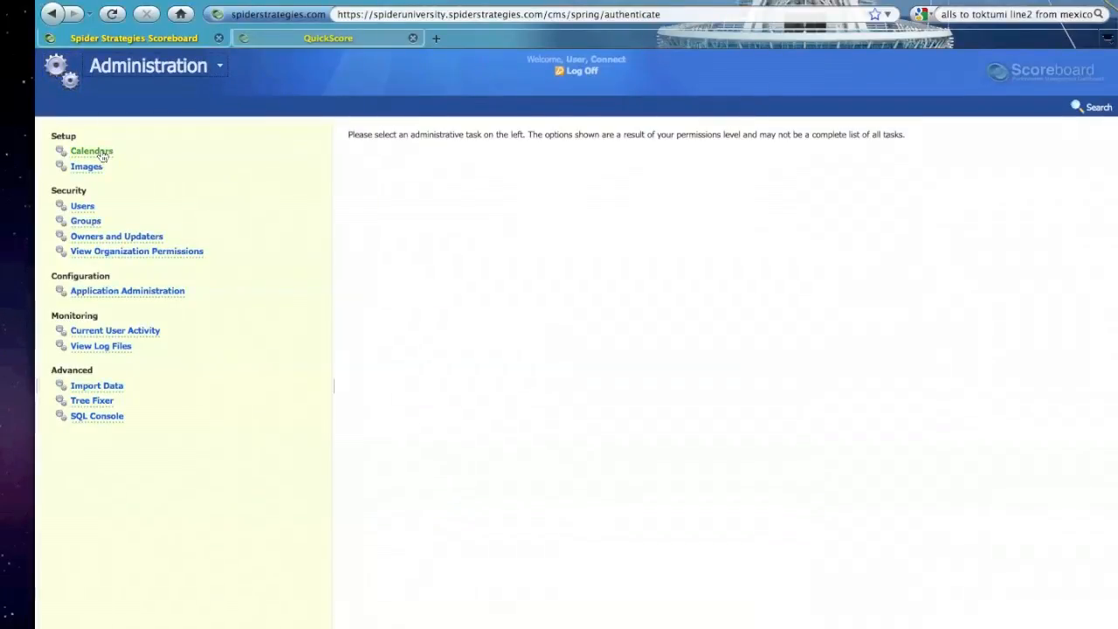
{"action": "left_click", "coordinate": [91, 150]}
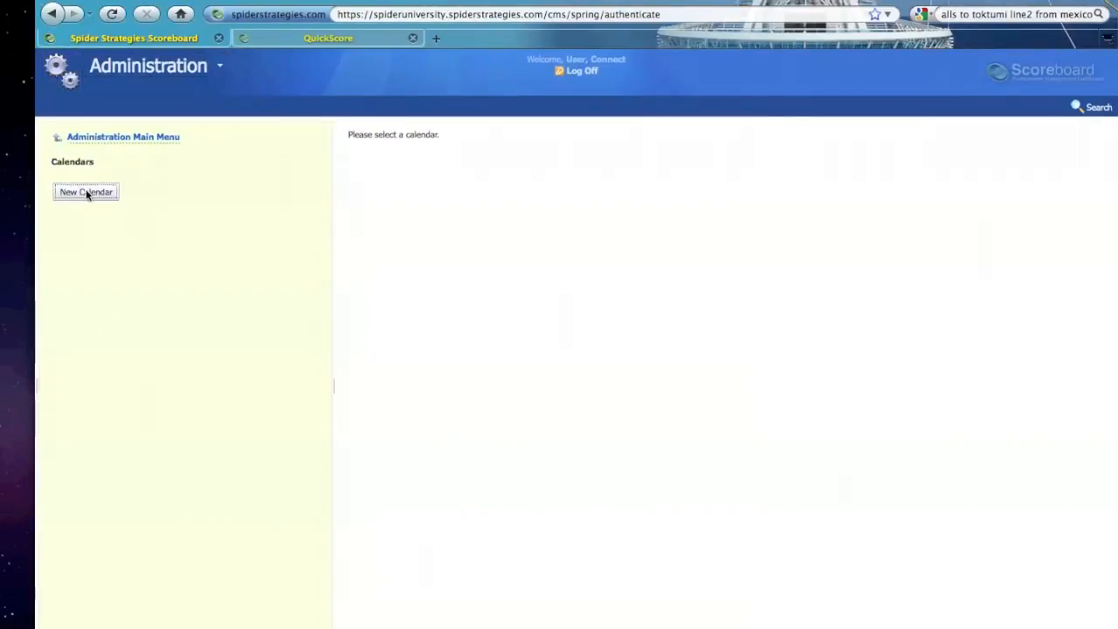
- Create a standard Monthly calendar covering January 2010 through April 2011
{"action": "left_click", "coordinate": [86, 190]}
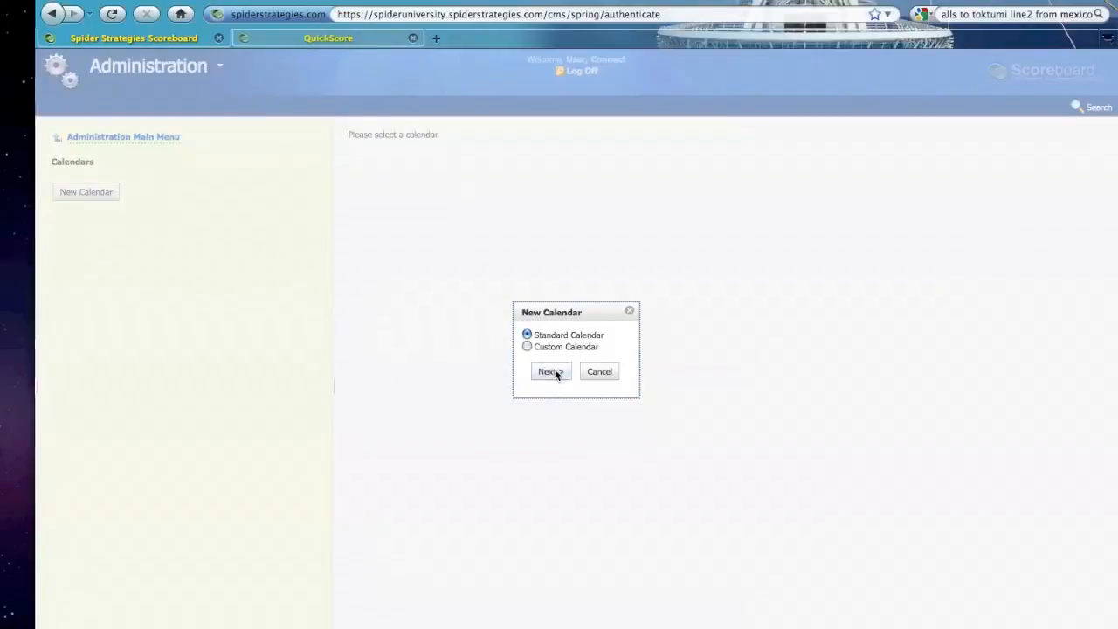
{"action": "left_click", "coordinate": [549, 370]}
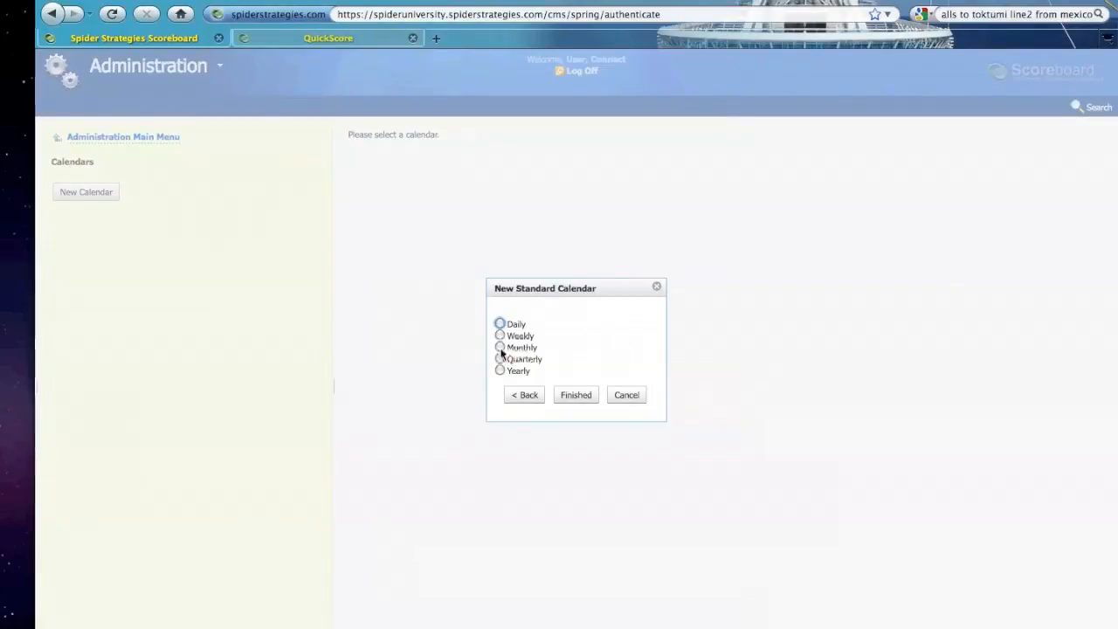
{"action": "mouse_move", "coordinate": [502, 352]}
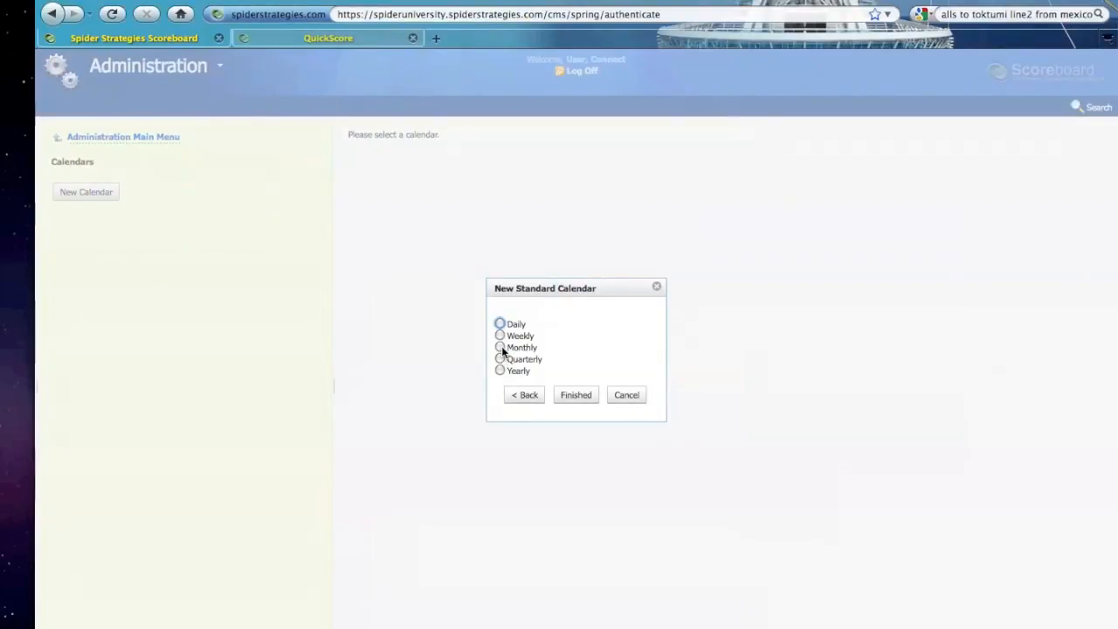
{"action": "left_click", "coordinate": [500, 346]}
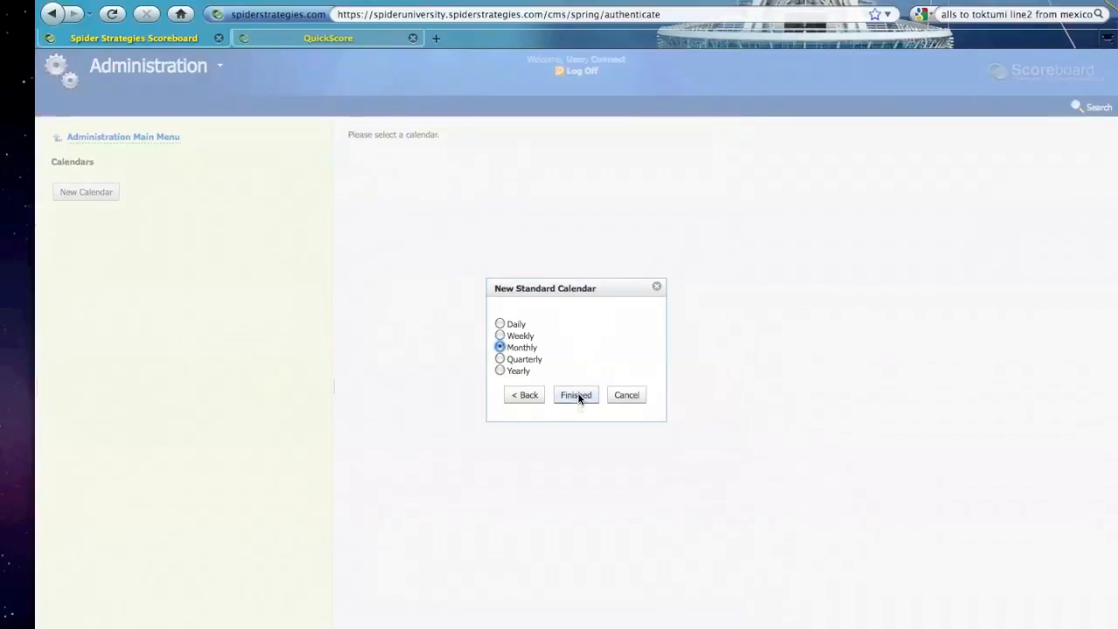
{"action": "left_click", "coordinate": [575, 395]}
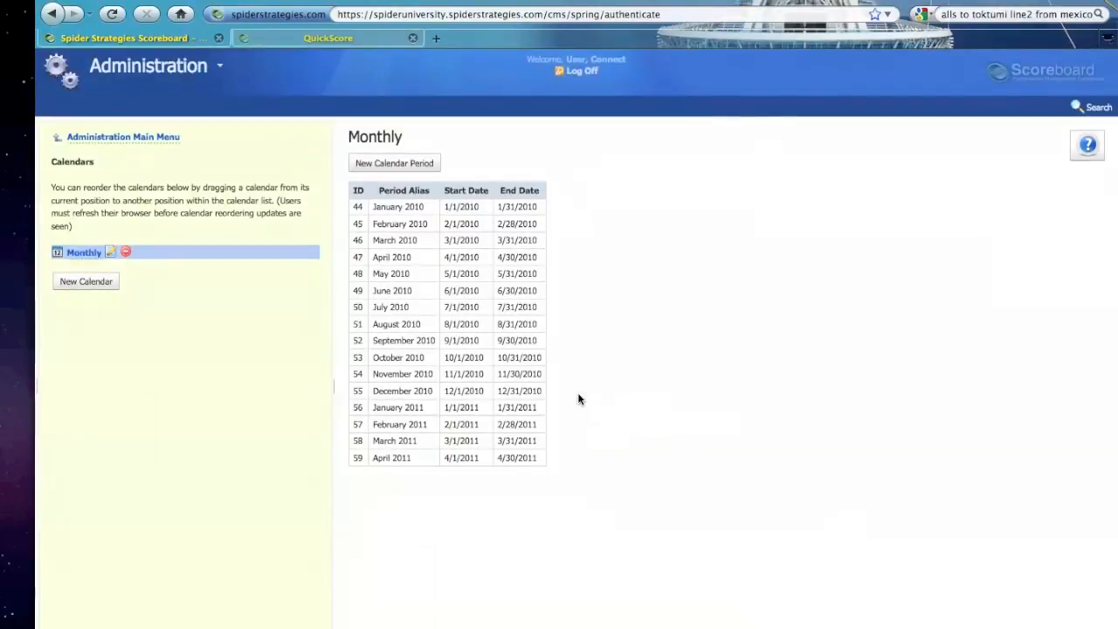
{"action": "mouse_move", "coordinate": [412, 465]}
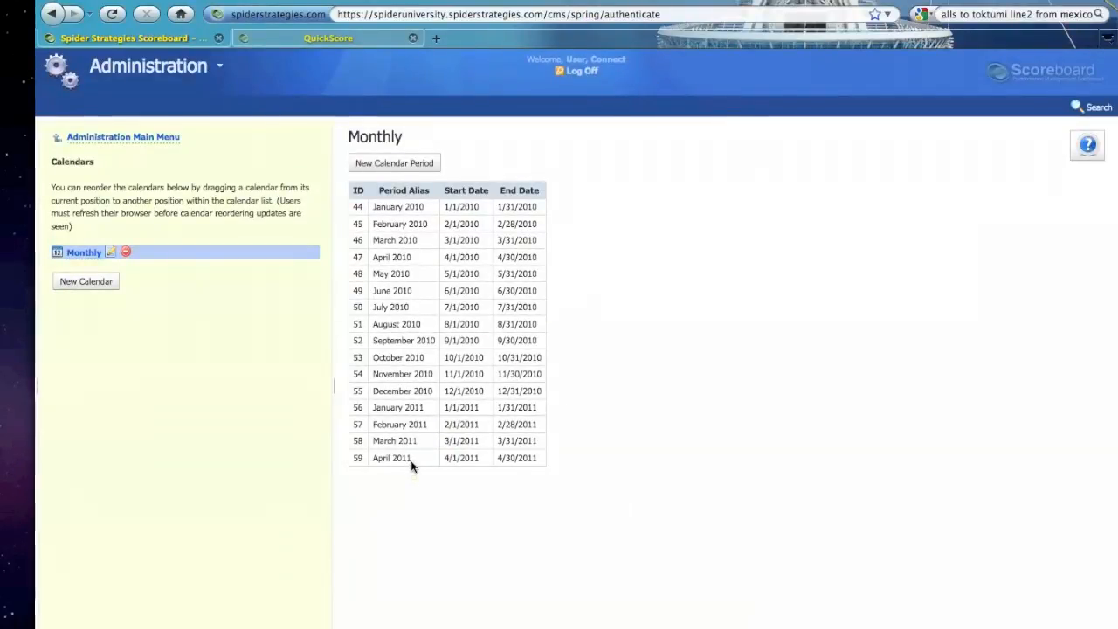
{"action": "mouse_move", "coordinate": [600, 449]}
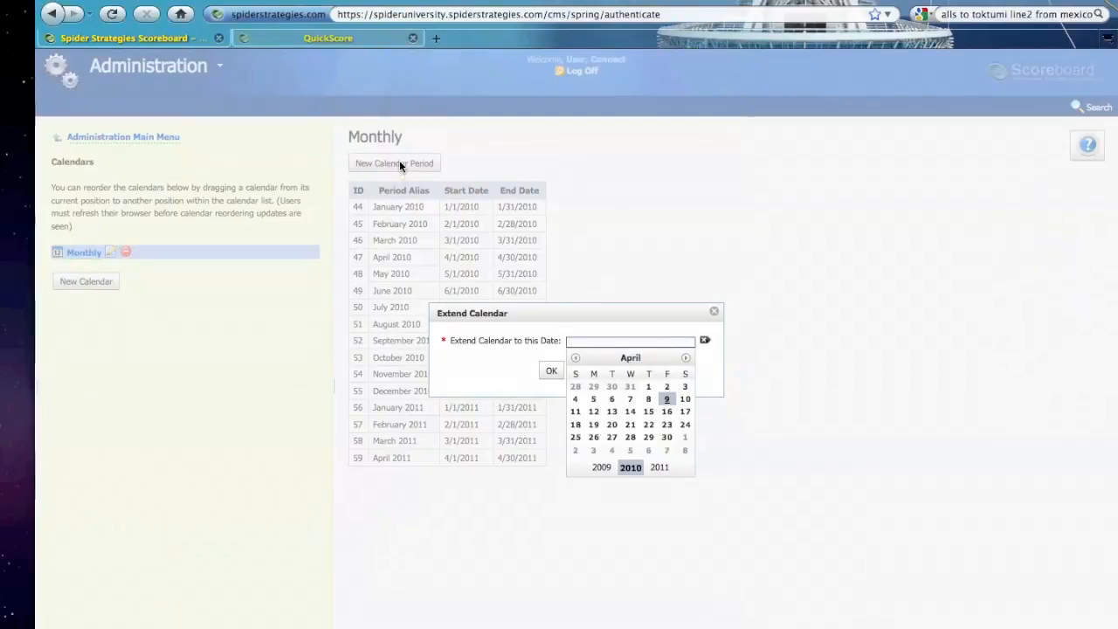
- Extend the Monthly calendar back to 1/1/2009, then start another calendar
{"action": "type", "text": "1/1"}
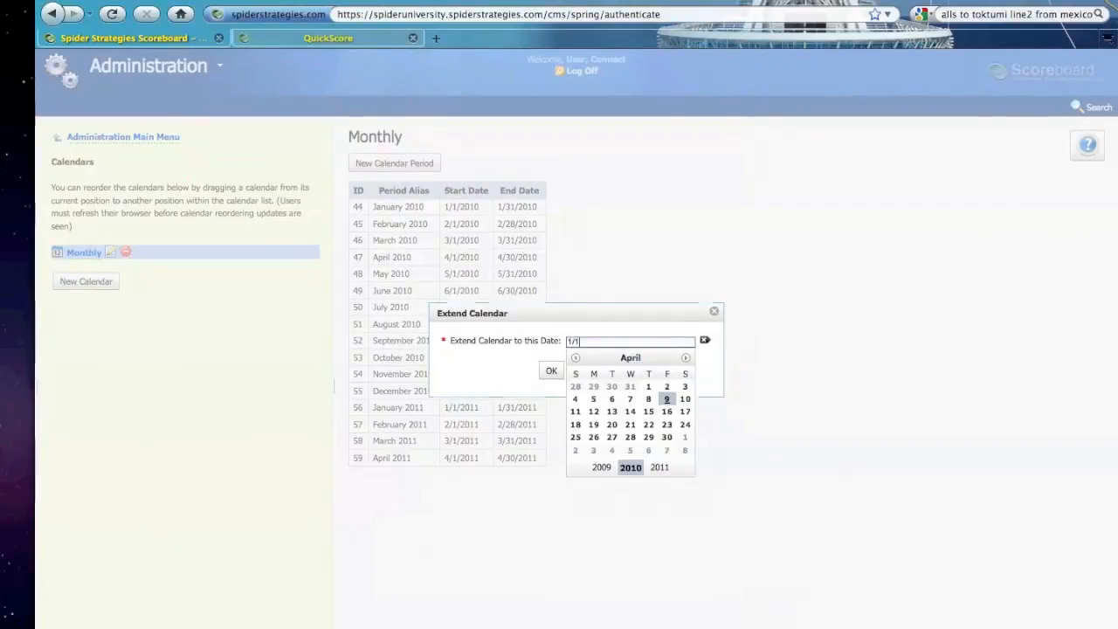
{"action": "type", "text": "2009"}
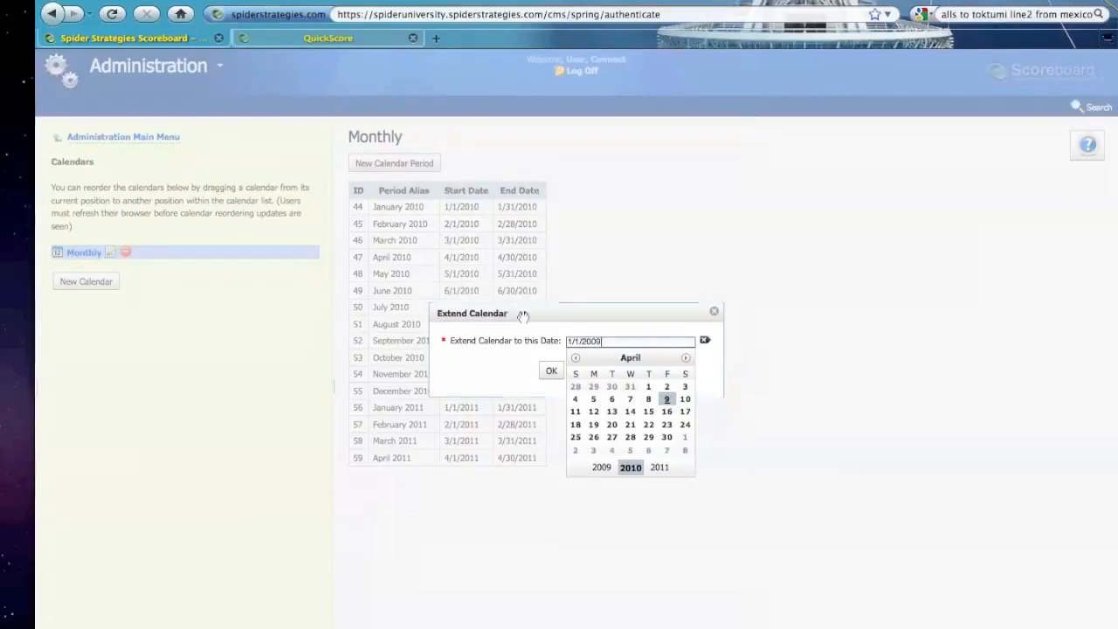
{"action": "left_click", "coordinate": [552, 370]}
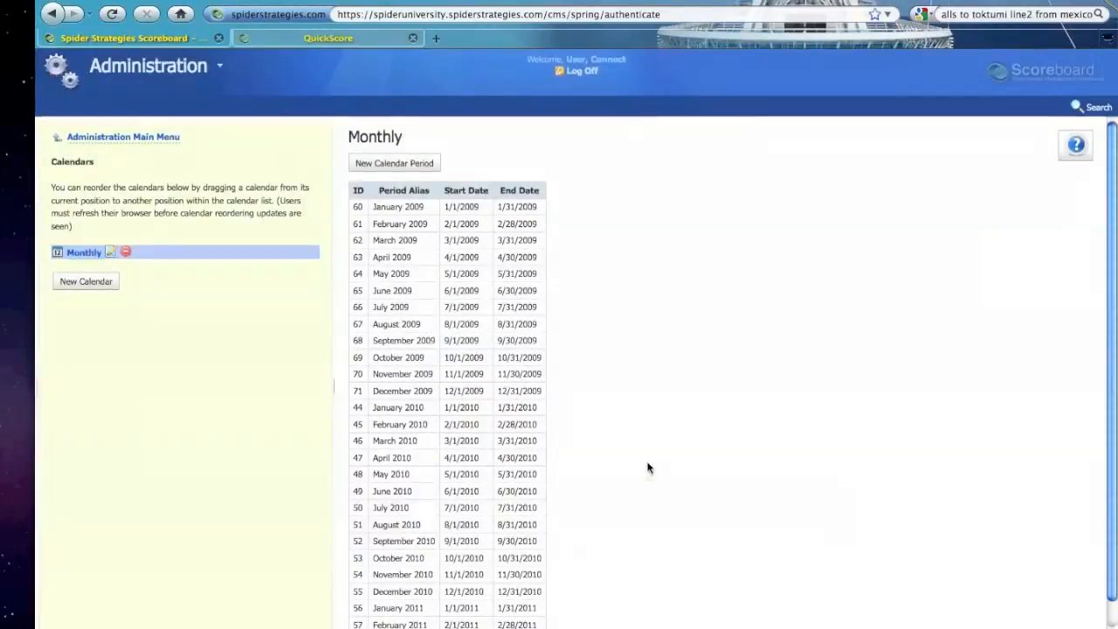
{"action": "mouse_move", "coordinate": [402, 350]}
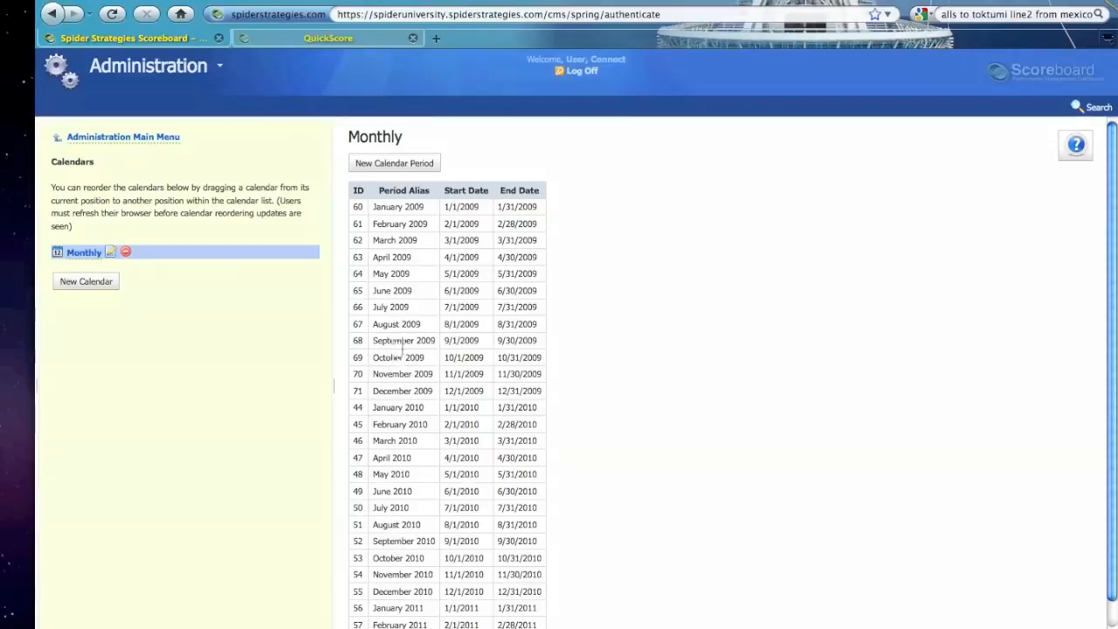
{"action": "left_click", "coordinate": [86, 279]}
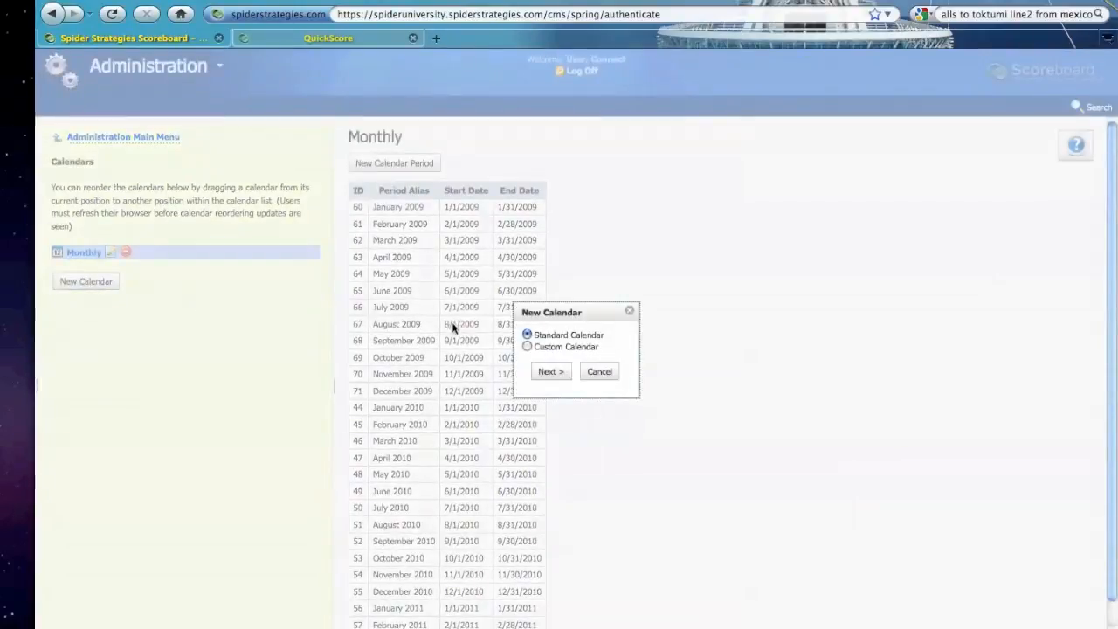
- Create a standard Quarterly calendar
{"action": "left_click", "coordinate": [550, 370]}
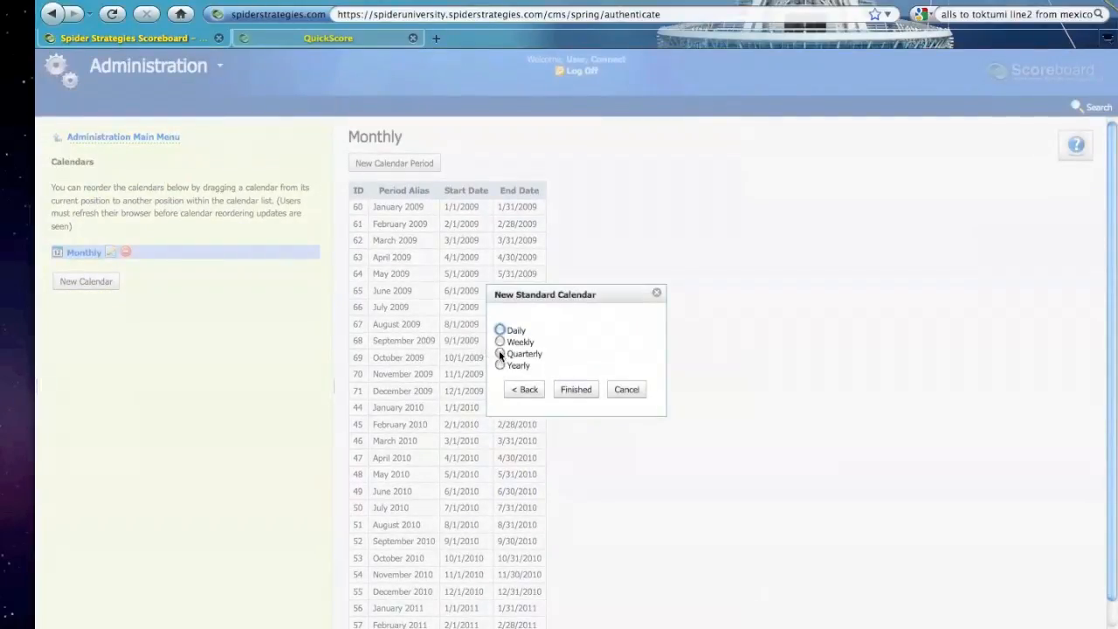
{"action": "left_click", "coordinate": [576, 388]}
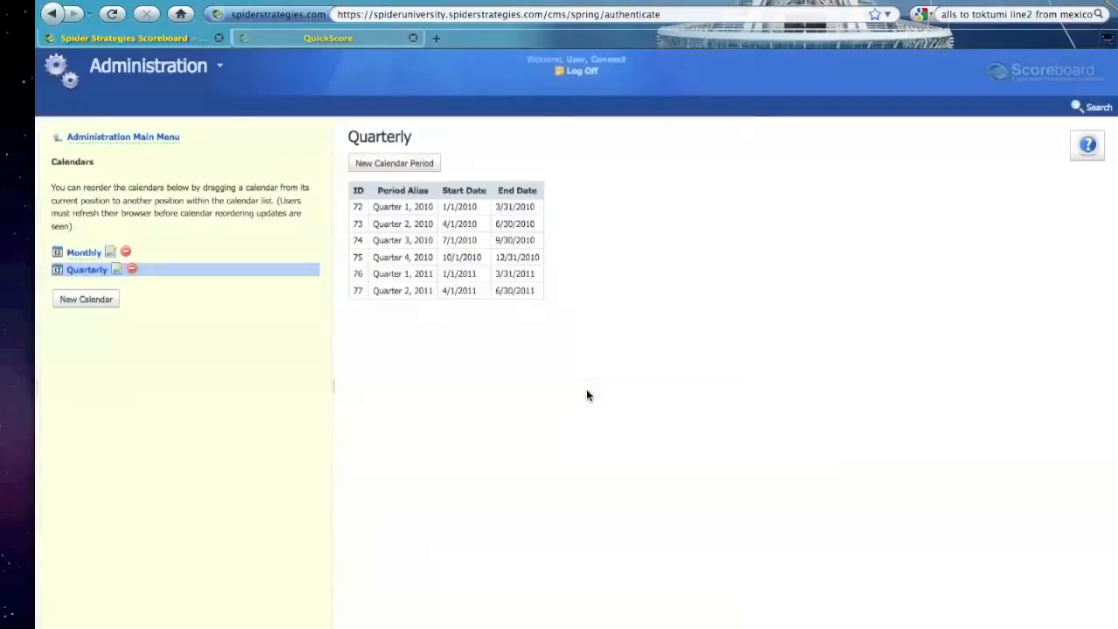
- Extend the Quarterly calendar back to 1/1/2009, then start another calendar
{"action": "left_click", "coordinate": [394, 164]}
{"action": "type", "text": "1/1/2"}
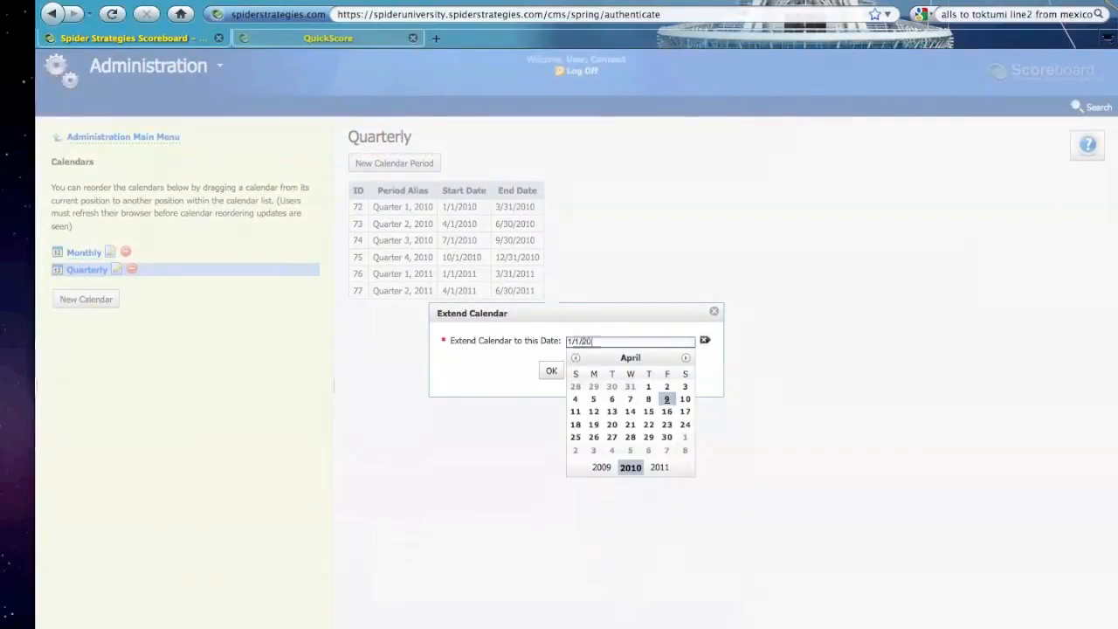
{"action": "type", "text": "09"}
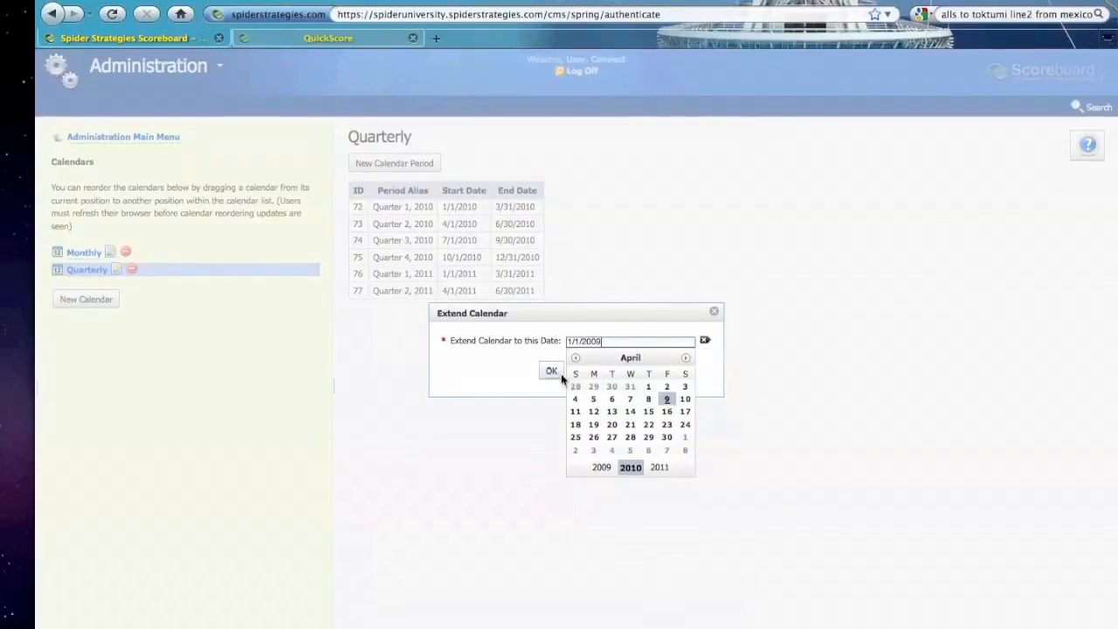
{"action": "left_click", "coordinate": [552, 370]}
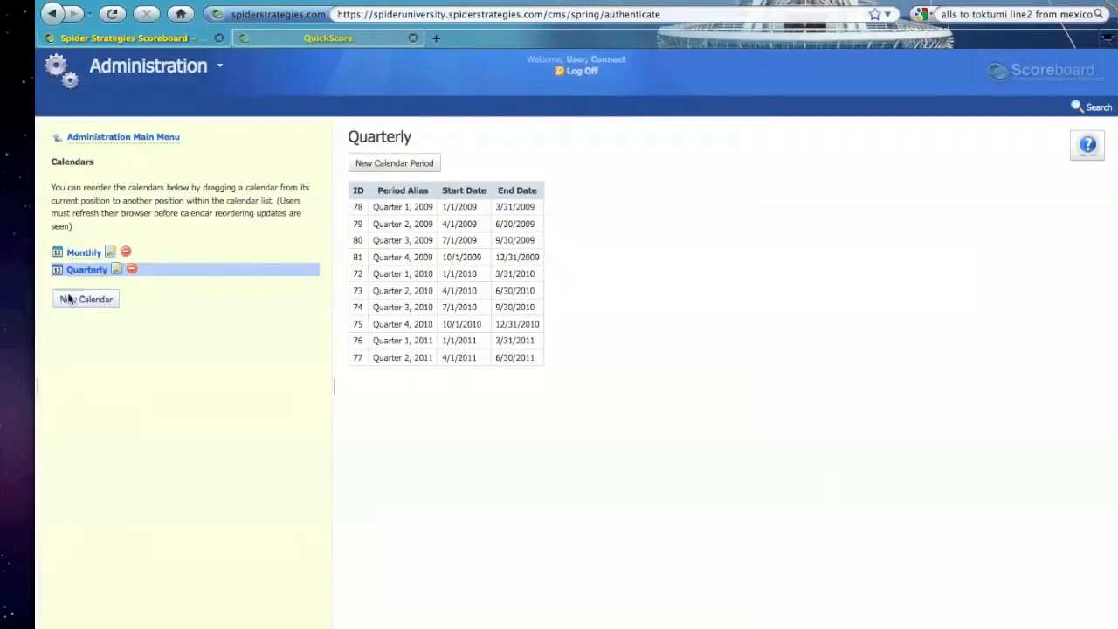
{"action": "left_click", "coordinate": [86, 298]}
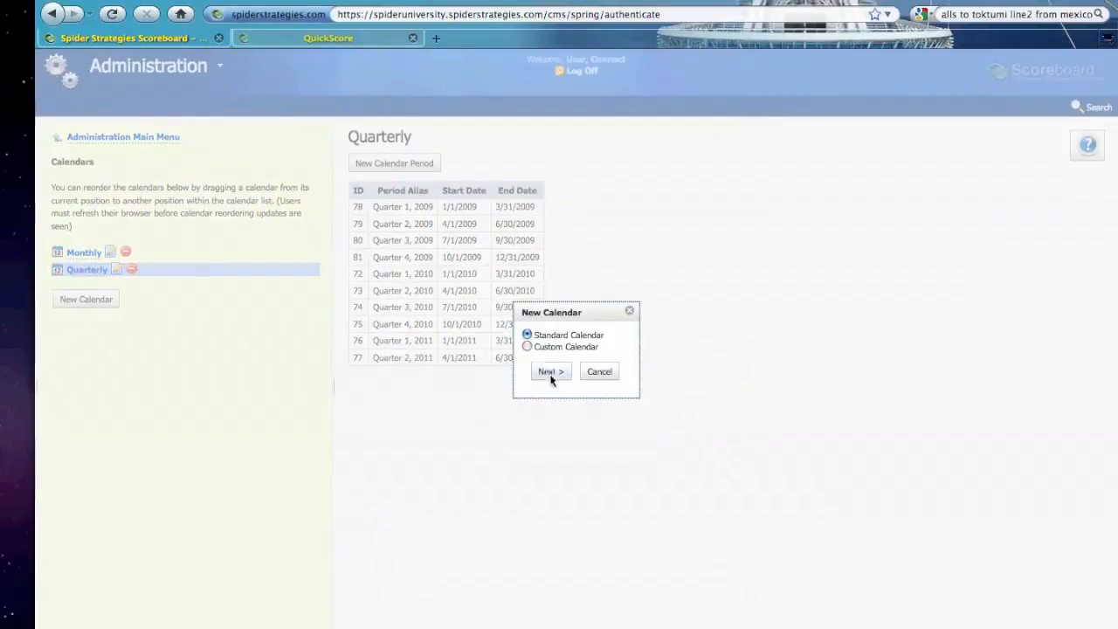
- Create a standard Yearly calendar and extend it back to 1/1/2009
{"action": "left_click", "coordinate": [549, 371]}
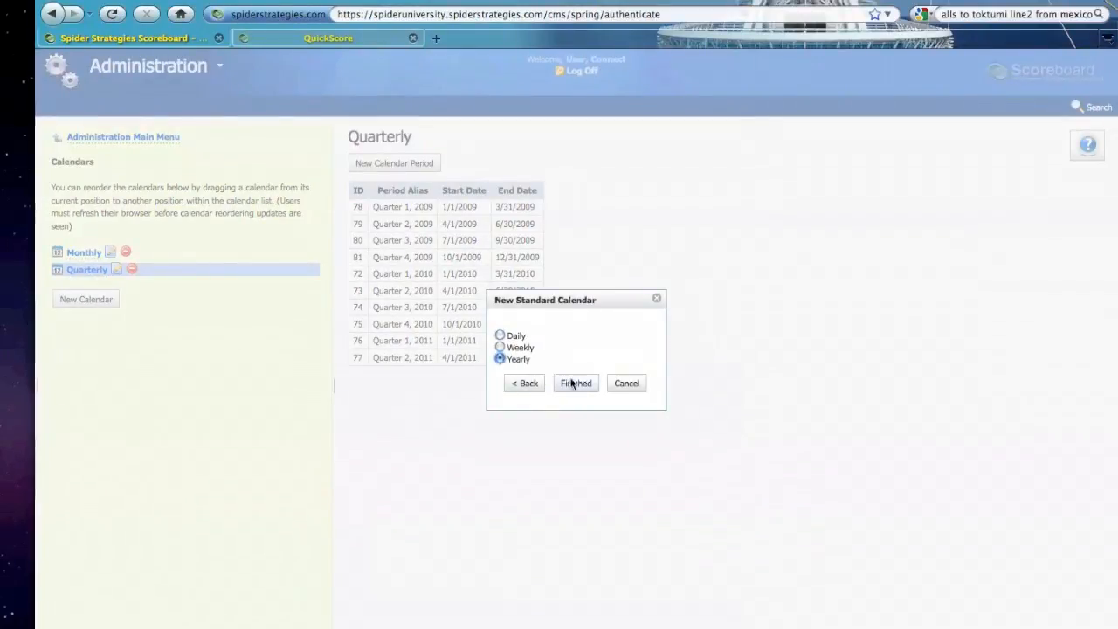
{"action": "left_click", "coordinate": [574, 383]}
{"action": "type", "text": "1/1/"}
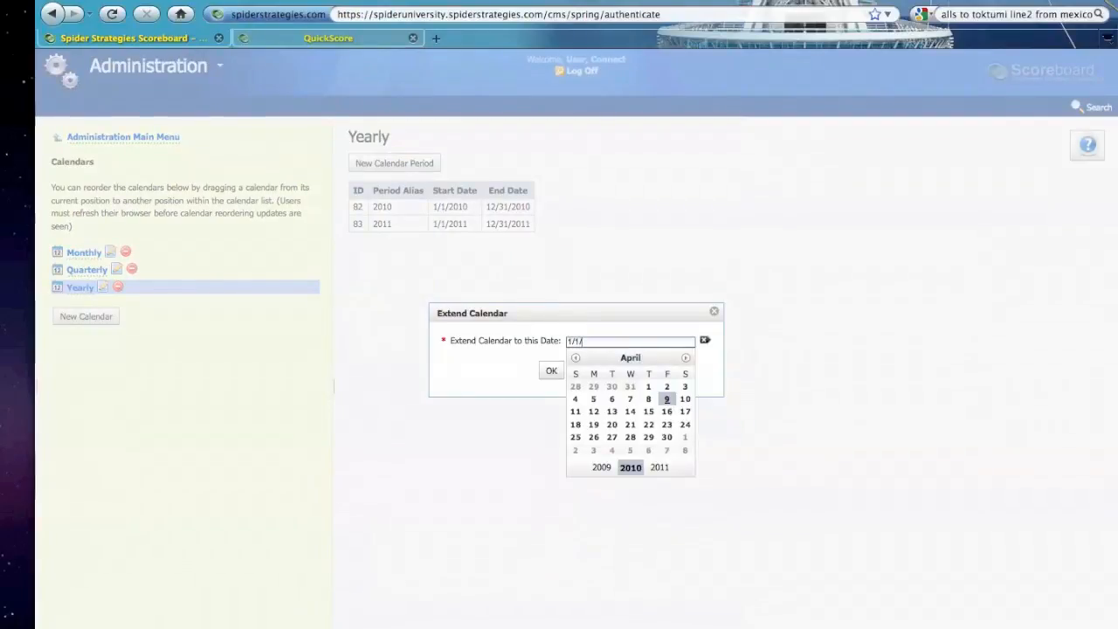
{"action": "type", "text": "2009"}
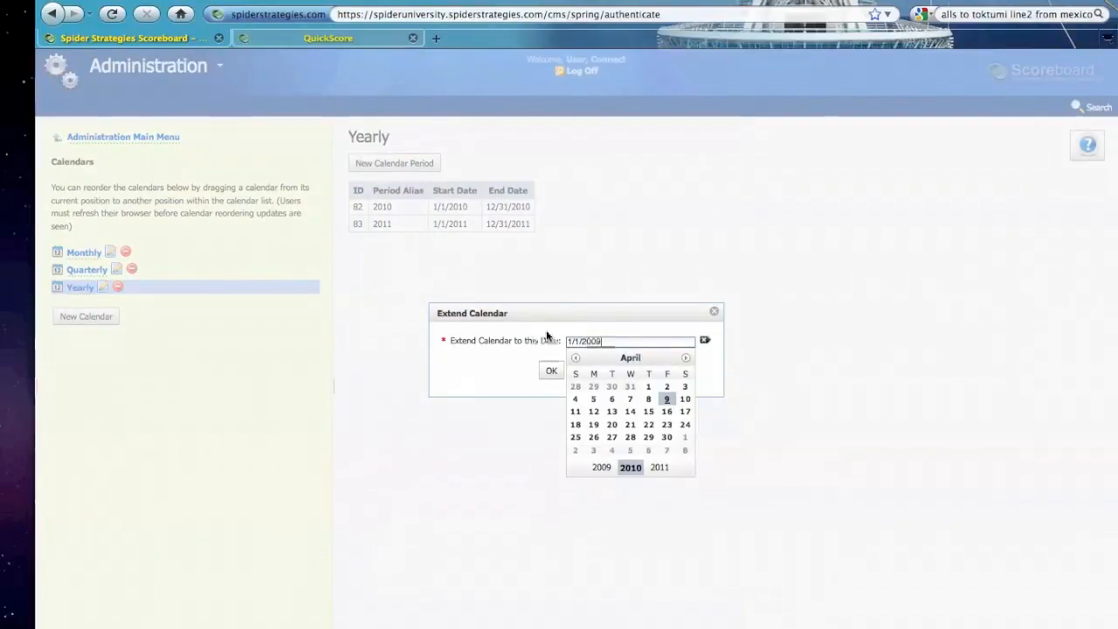
{"action": "left_click", "coordinate": [552, 370]}
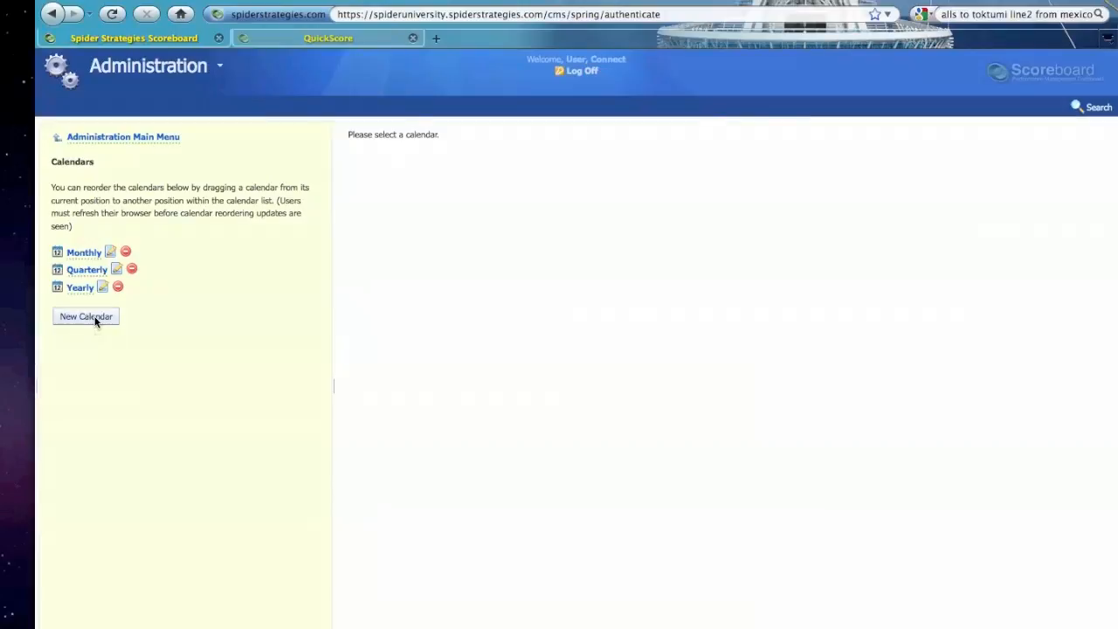
- Create a custom calendar named 'US Federal Fiscal Quarters'
{"action": "left_click", "coordinate": [86, 316]}
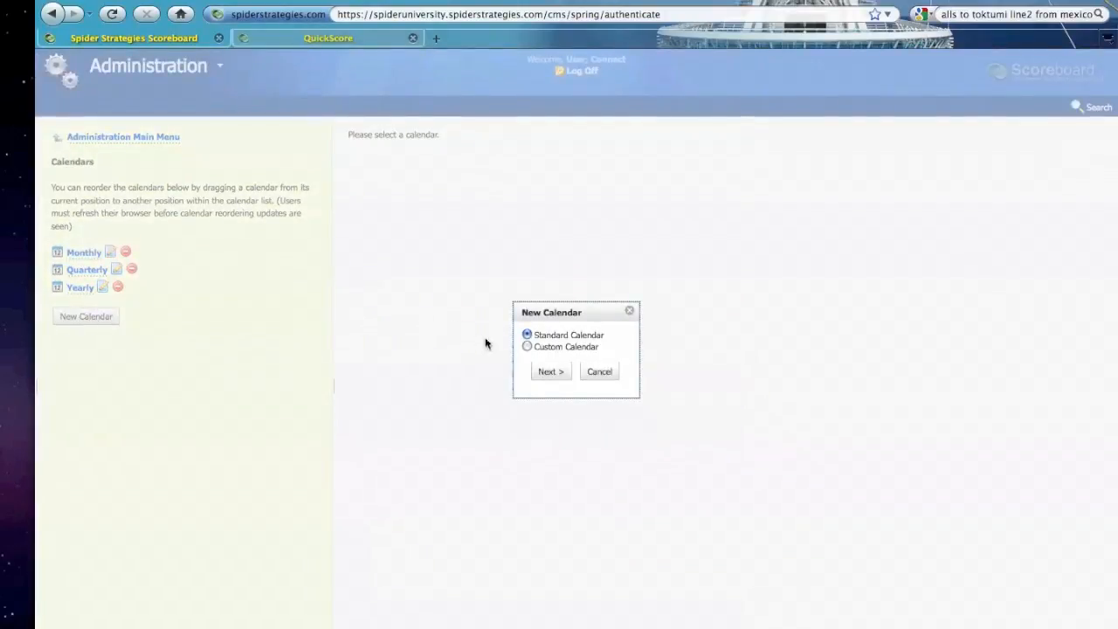
{"action": "left_click", "coordinate": [551, 371]}
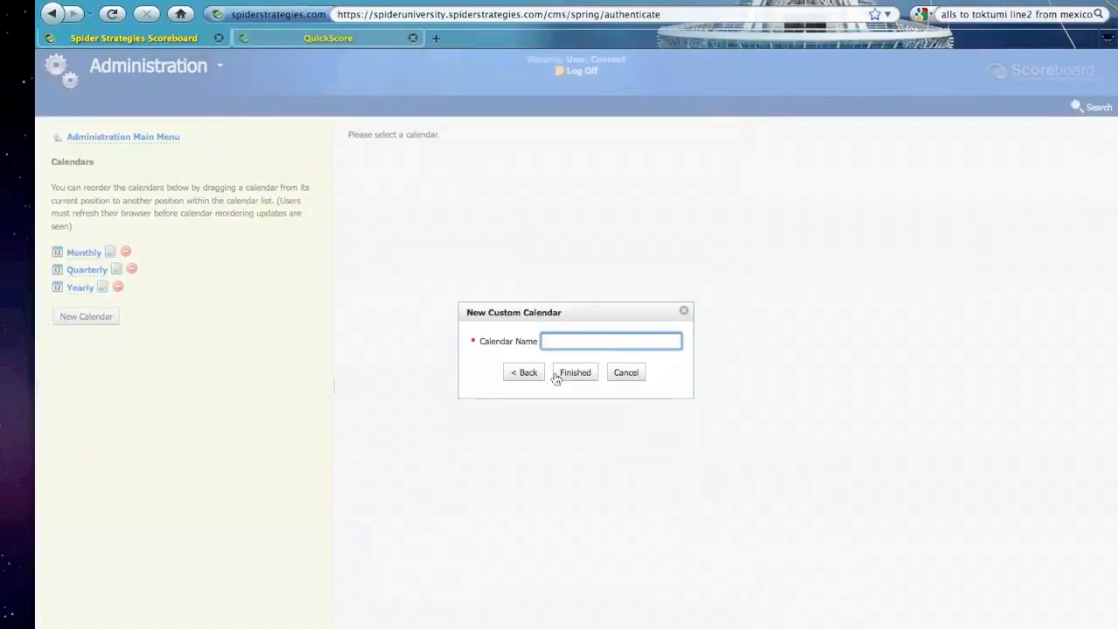
{"action": "type", "text": "Us"}
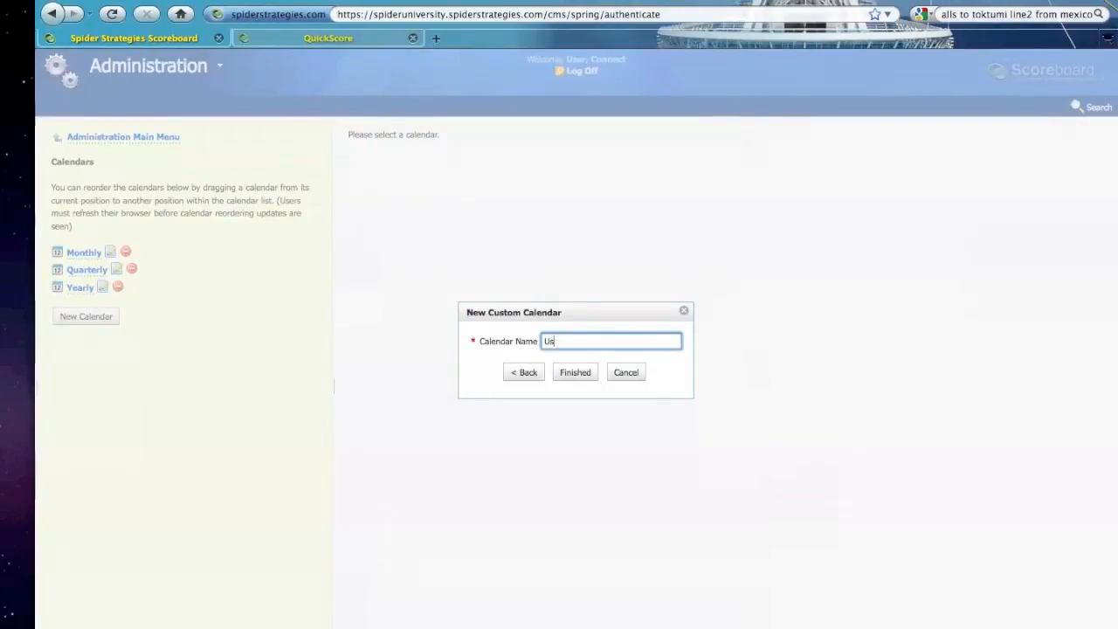
{"action": "type", "text": "S Fed"}
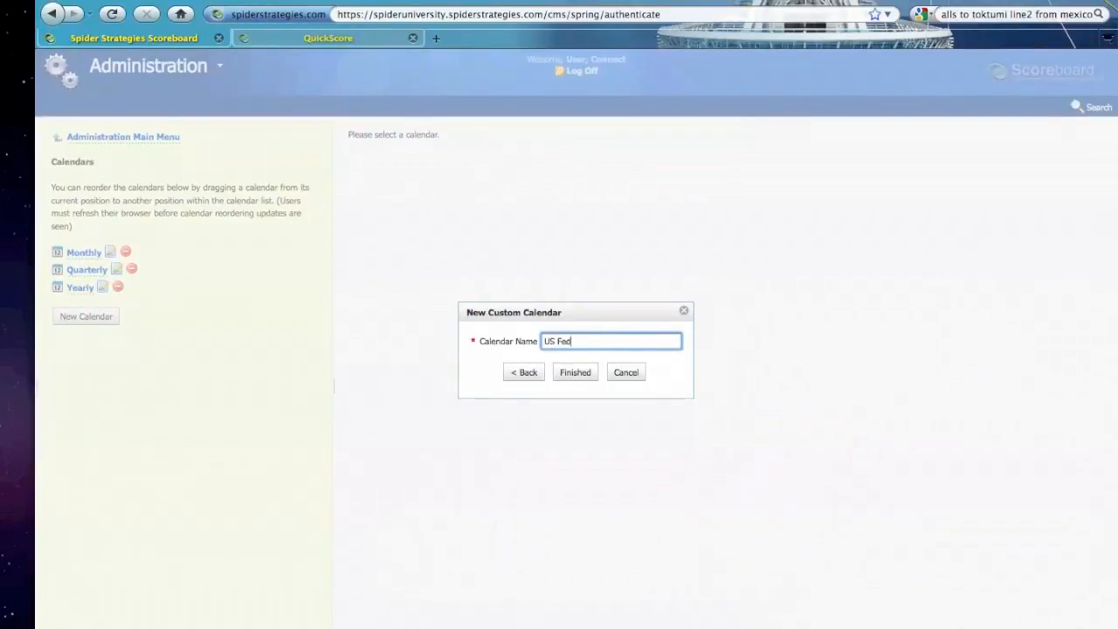
{"action": "type", "text": "eral F"}
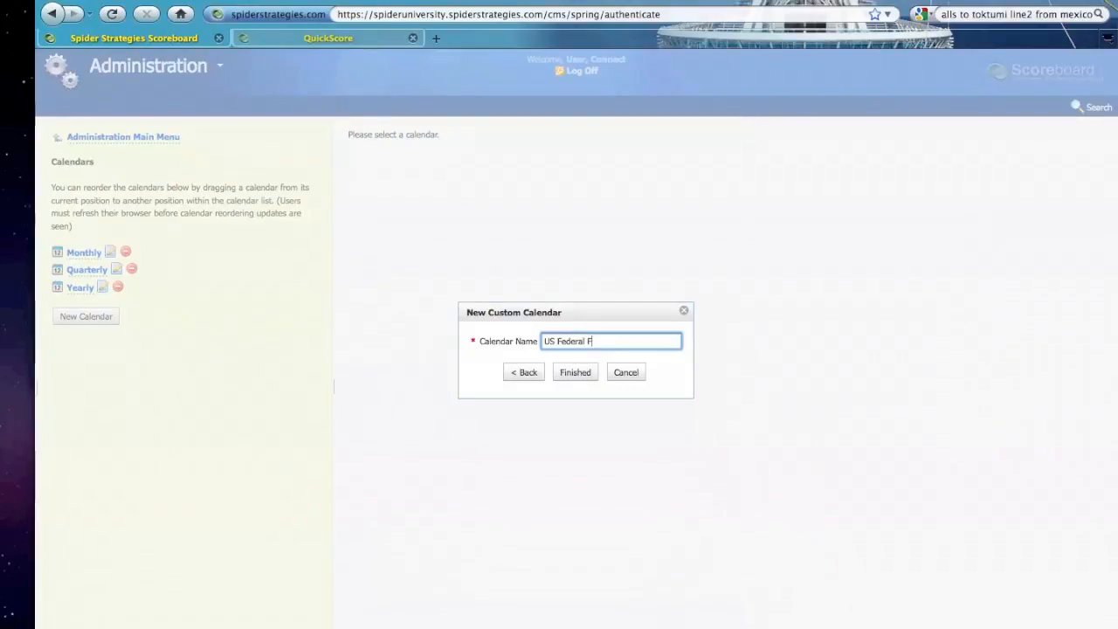
{"action": "type", "text": "iscal Q"}
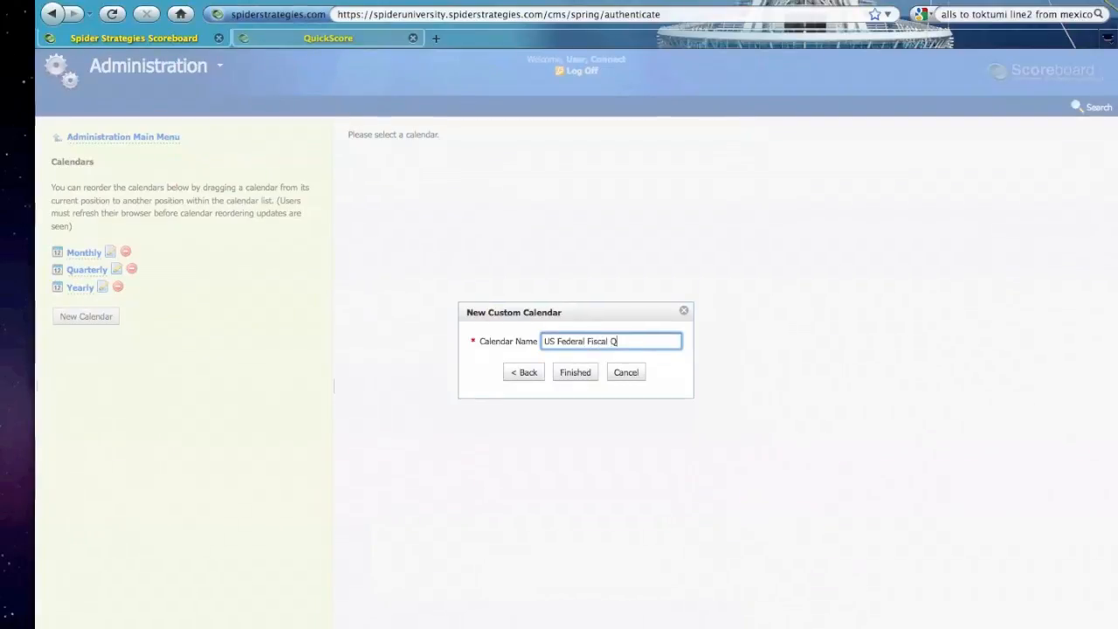
{"action": "type", "text": "uarters"}
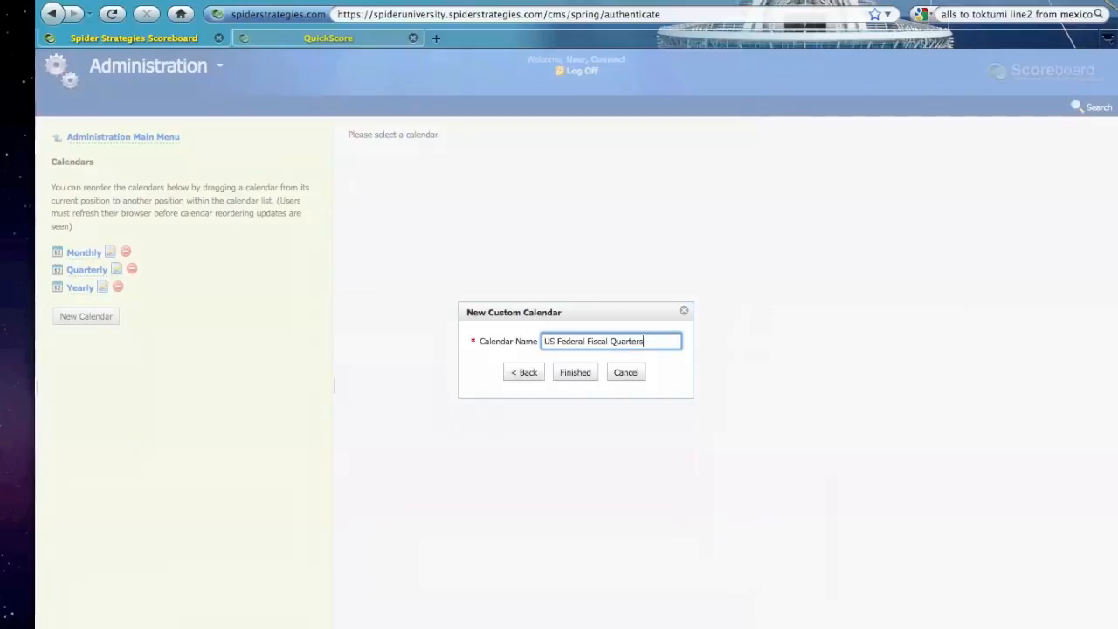
{"action": "left_click", "coordinate": [575, 372]}
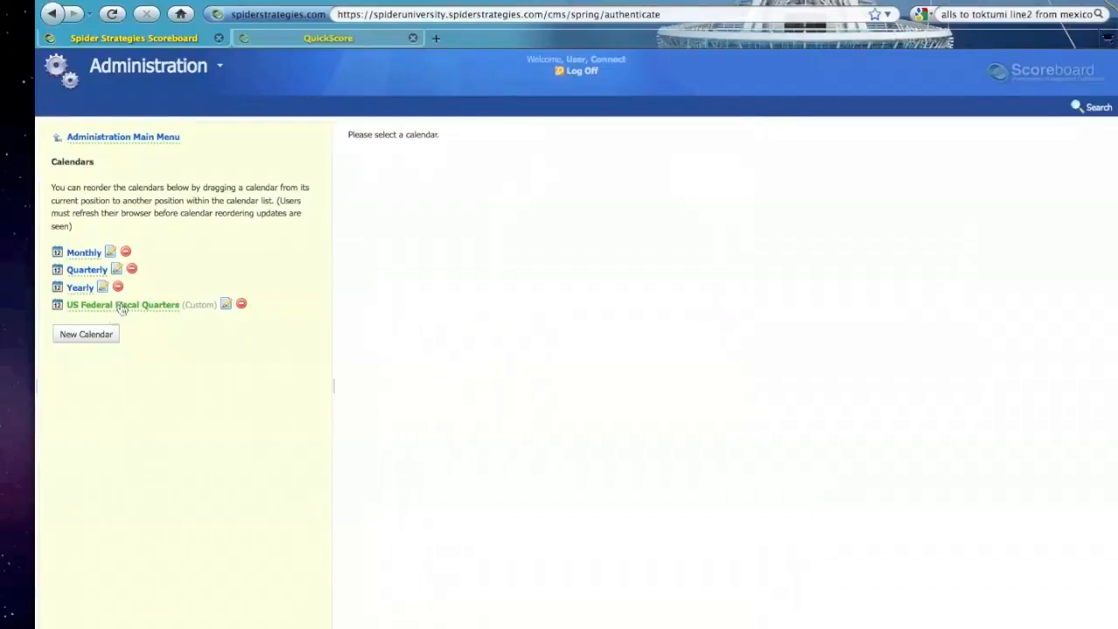
- Start a new period in US Federal Fiscal Quarters with alias 'Q1 2010 (Federal)'
{"action": "left_click", "coordinate": [123, 304]}
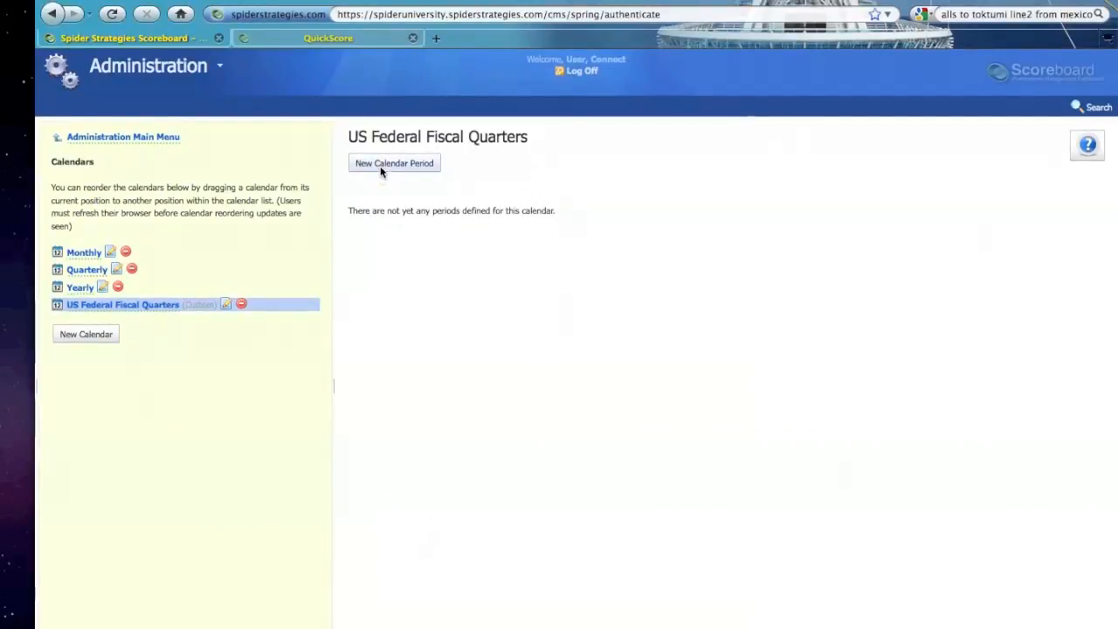
{"action": "left_click", "coordinate": [395, 164]}
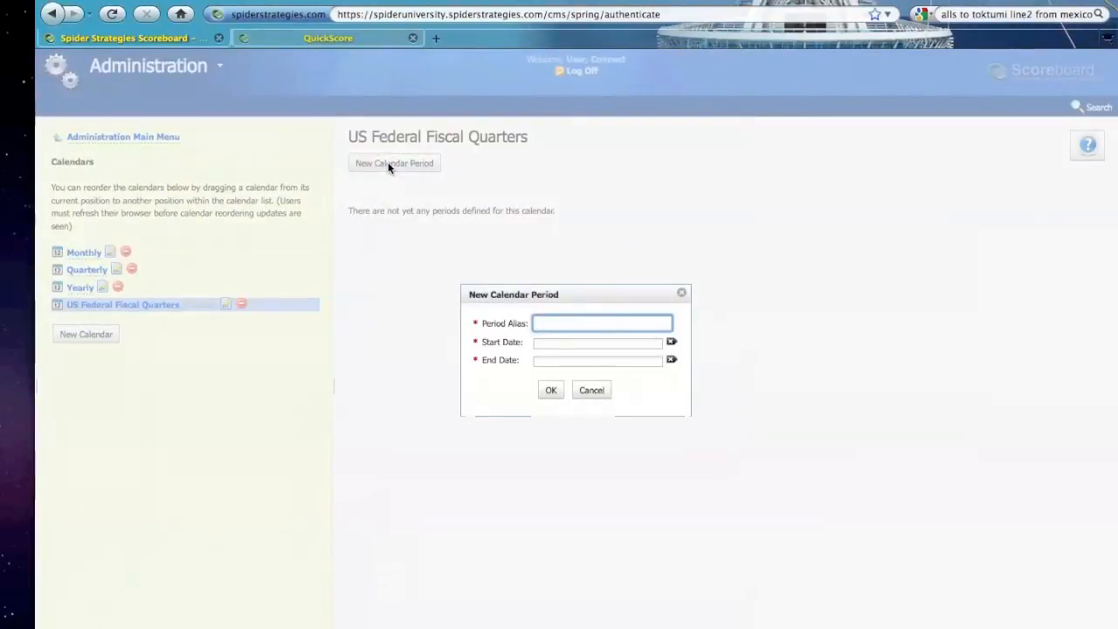
{"action": "type", "text": "Q1"}
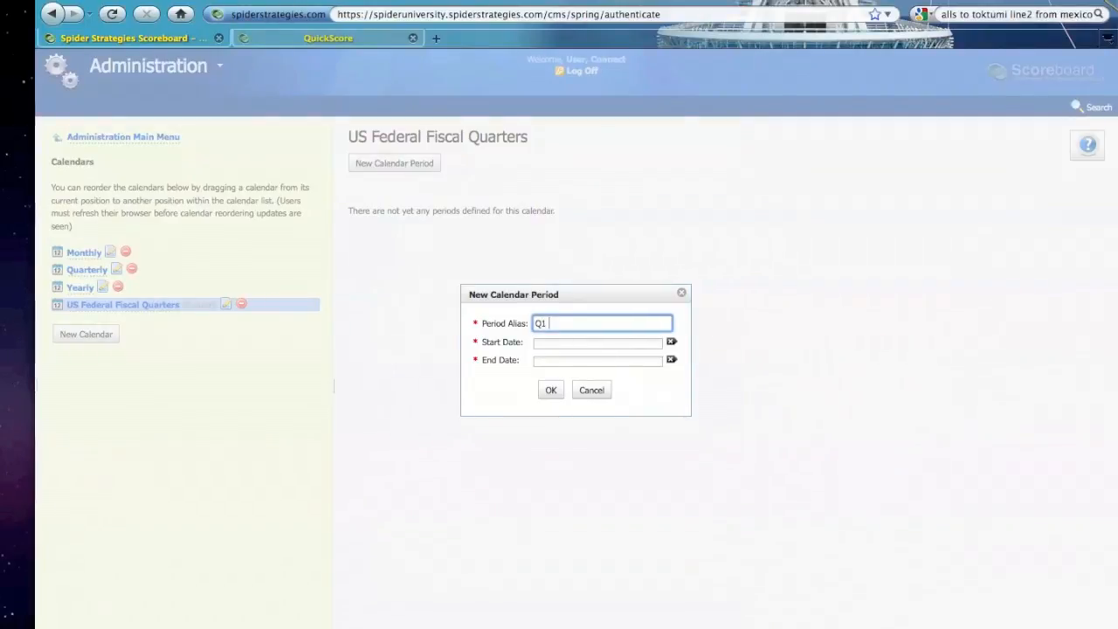
{"action": "type", "text": "2010 ("}
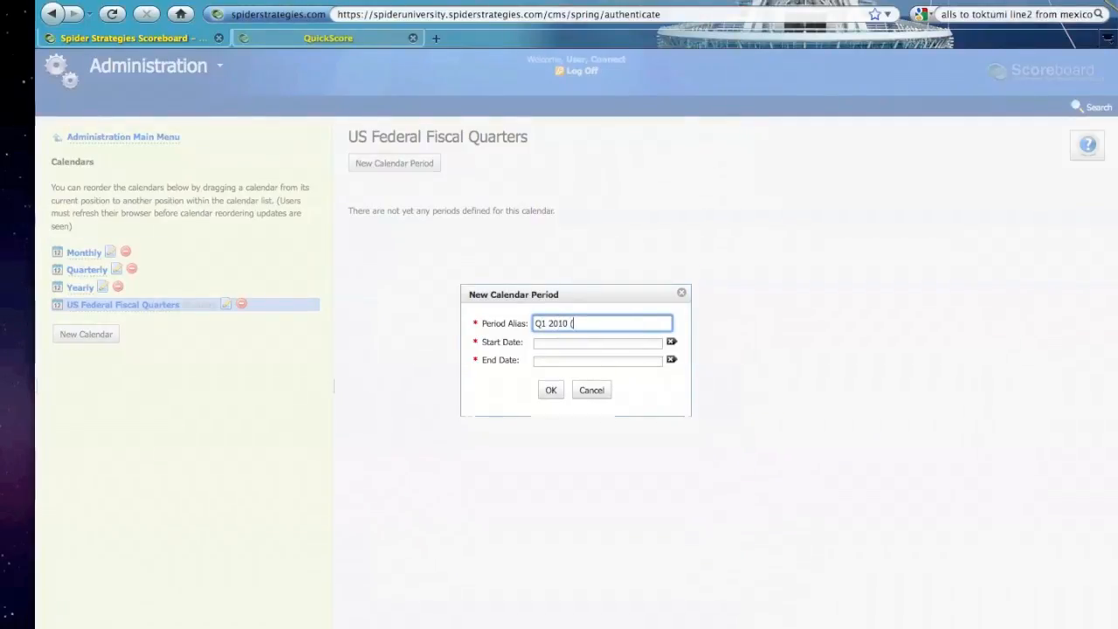
{"action": "type", "text": "Federal)"}
{"action": "left_click", "coordinate": [598, 342]}
{"action": "type", "text": "10"}
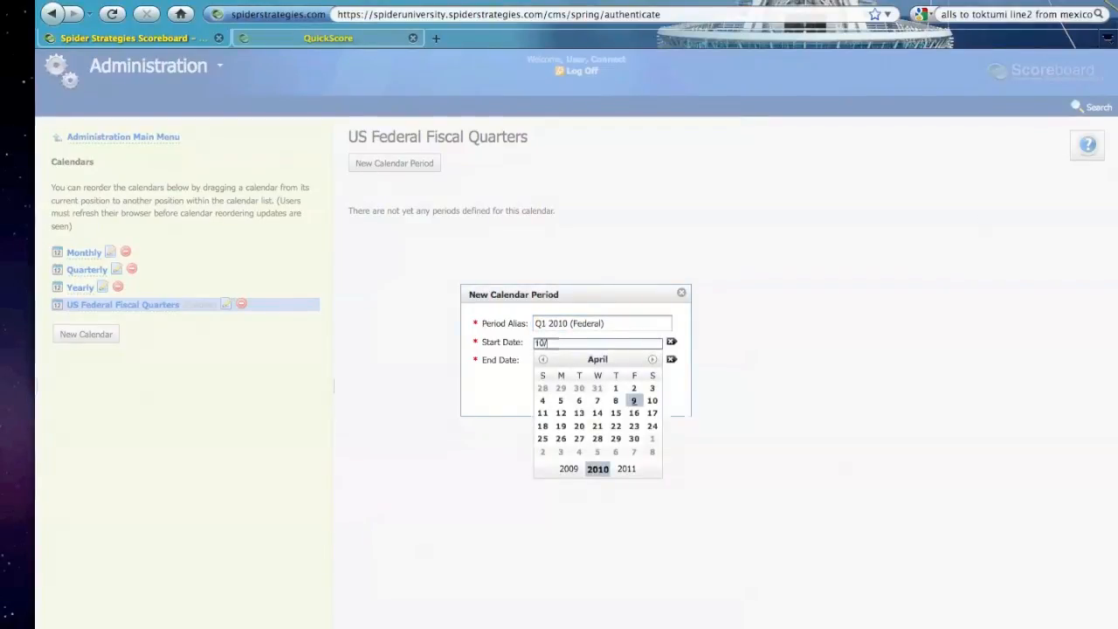
- Set the period to run 10/1/2009 to 12/31/2009 and save it
{"action": "type", "text": "/1/200"}
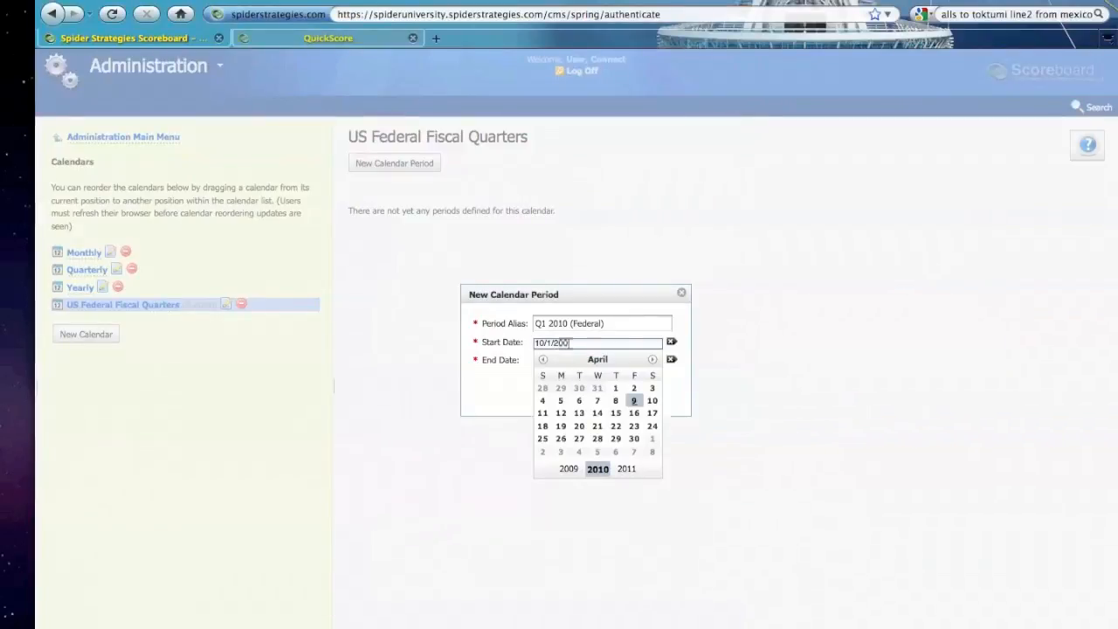
{"action": "left_click", "coordinate": [598, 359]}
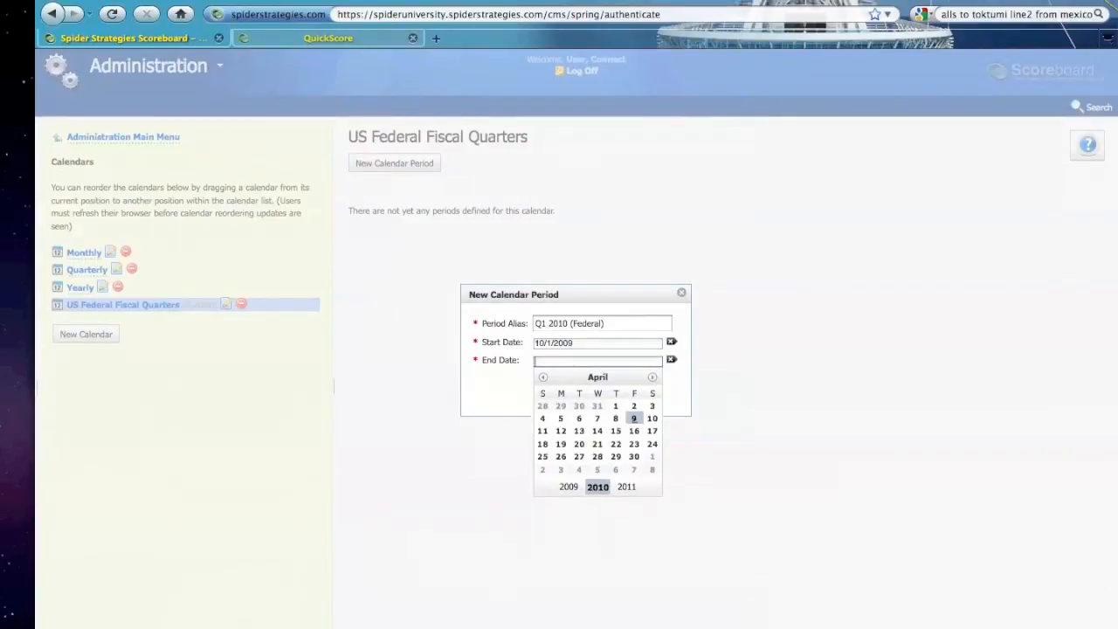
{"action": "type", "text": "12/31/2009"}
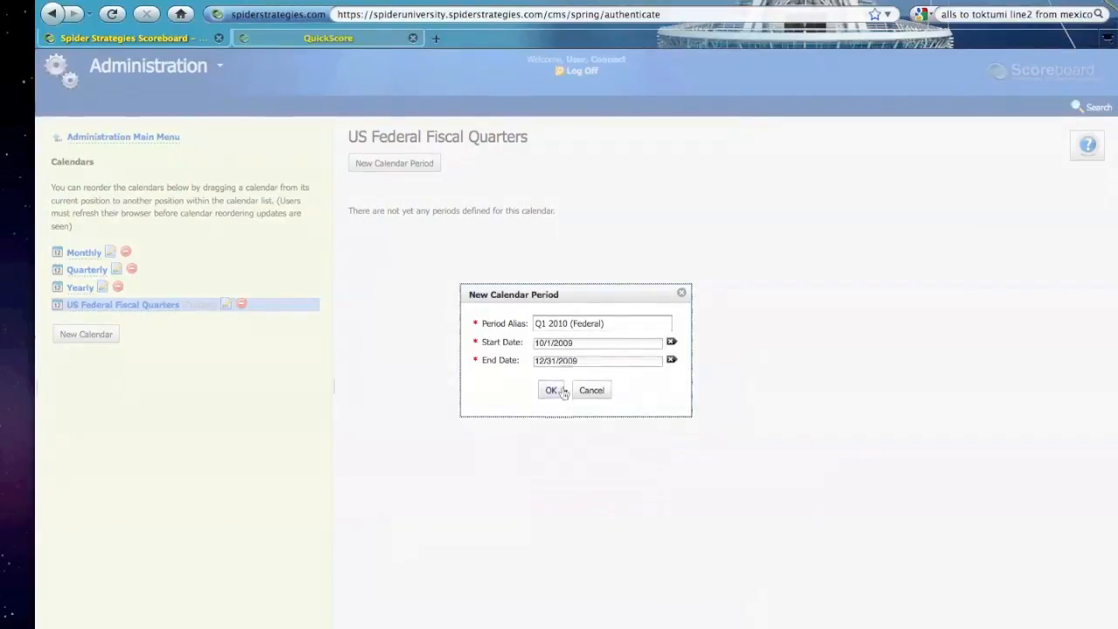
{"action": "left_click", "coordinate": [552, 390]}
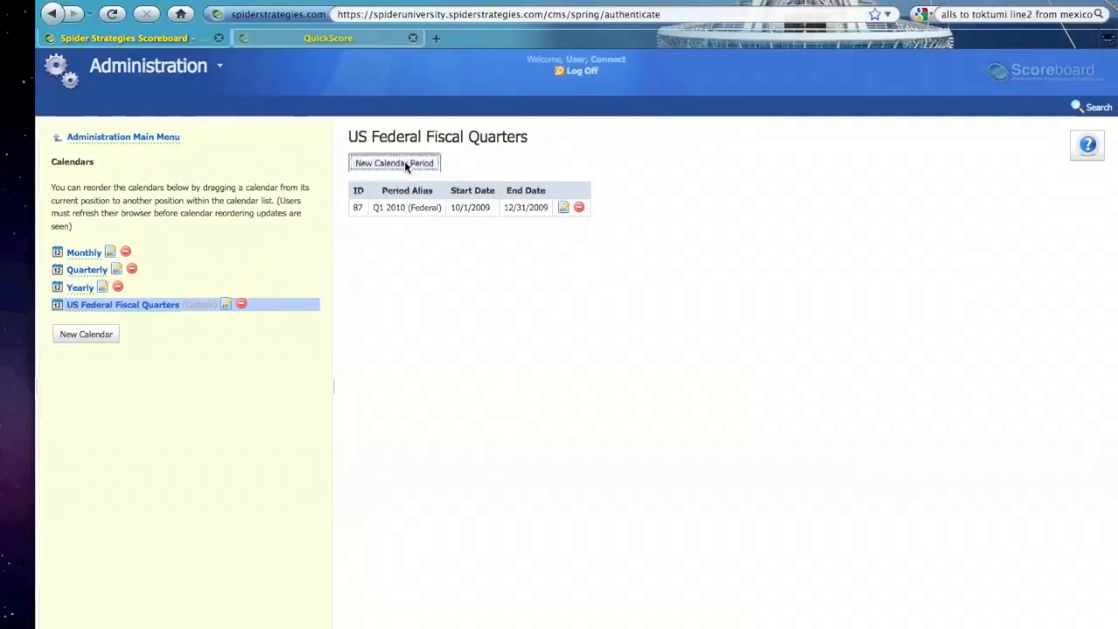
- Add a 'Q2 2010' period running 1/1/2010 to 3/31/2010
{"action": "left_click", "coordinate": [395, 165]}
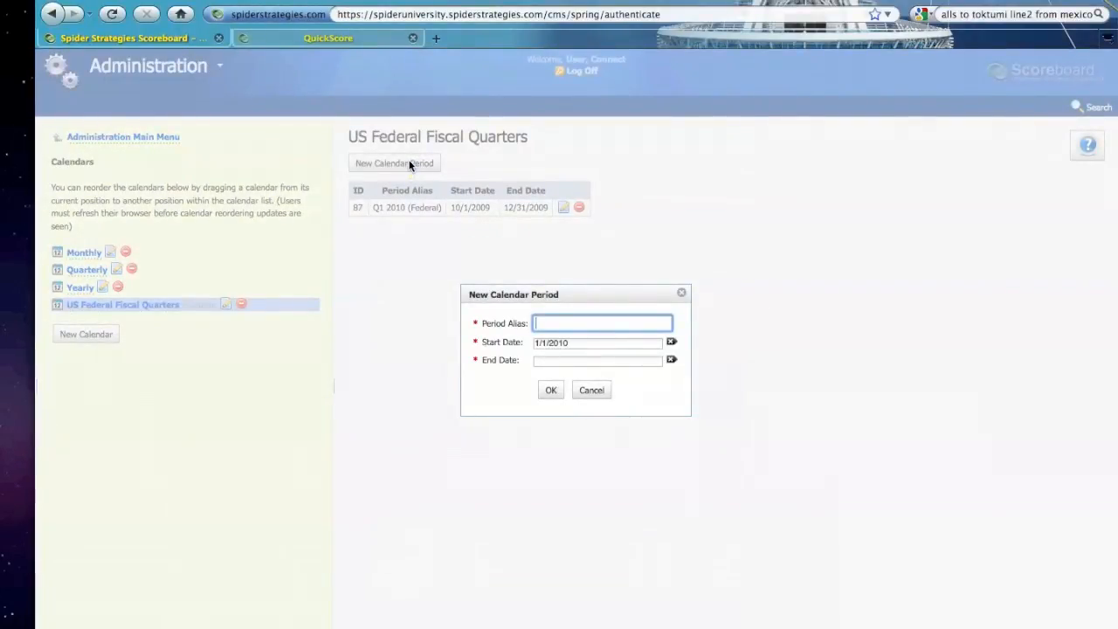
{"action": "type", "text": "Q2"}
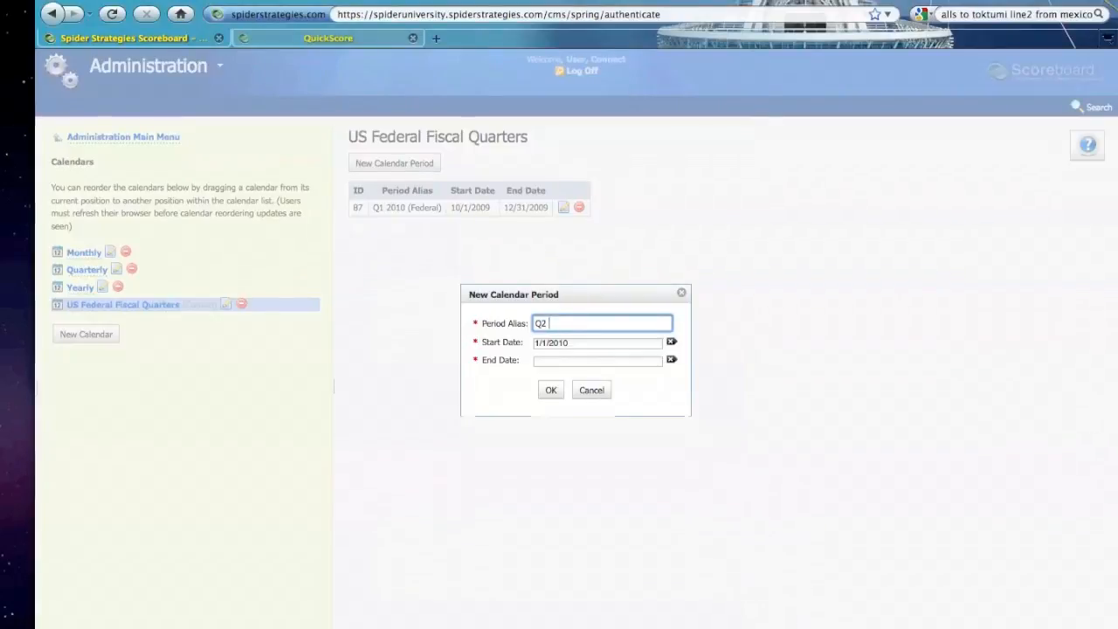
{"action": "type", "text": "2010"}
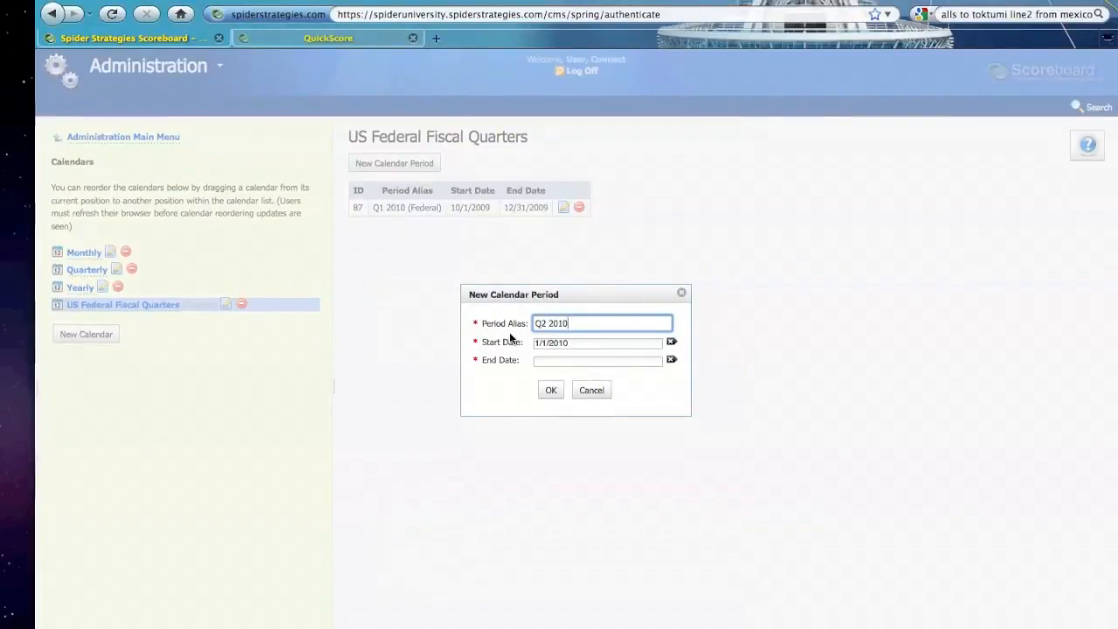
{"action": "left_click", "coordinate": [670, 360]}
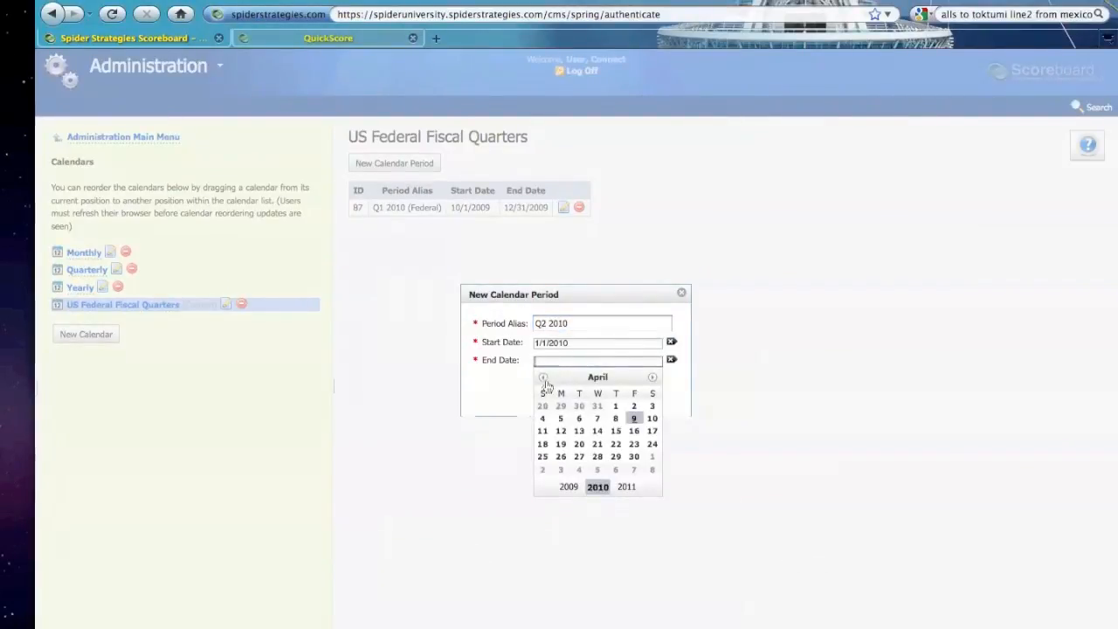
{"action": "left_click", "coordinate": [544, 378]}
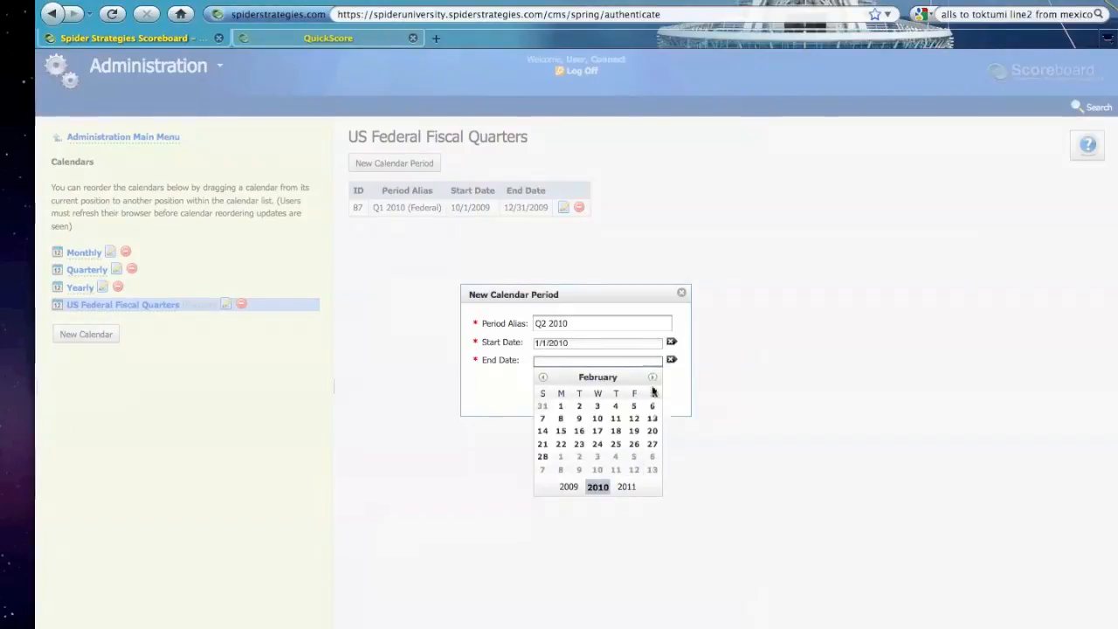
{"action": "left_click", "coordinate": [651, 377]}
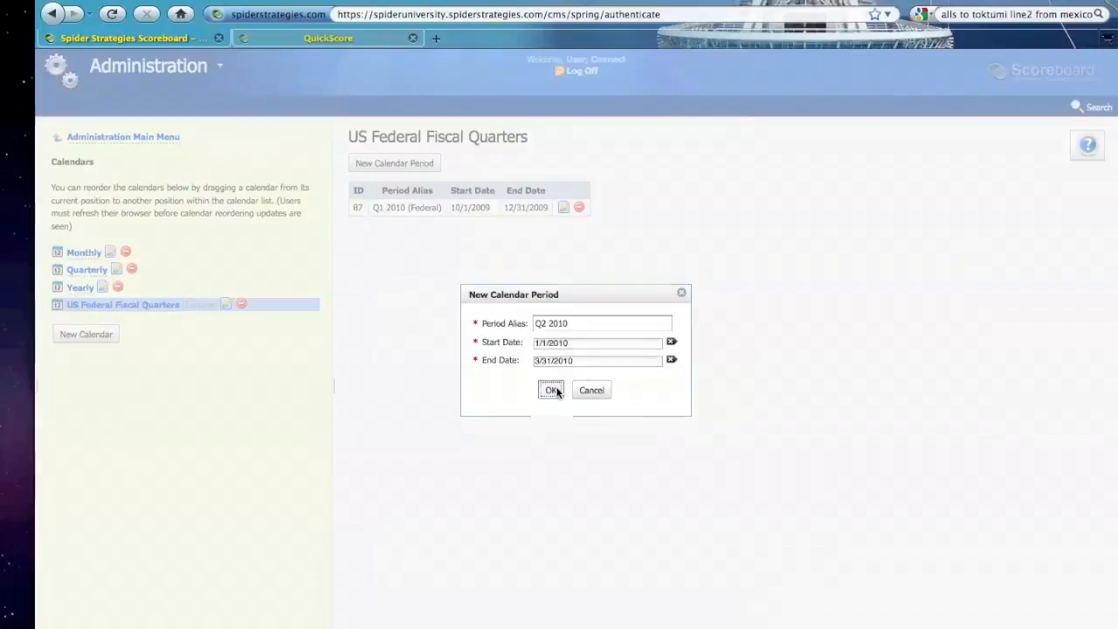
{"action": "left_click", "coordinate": [552, 389]}
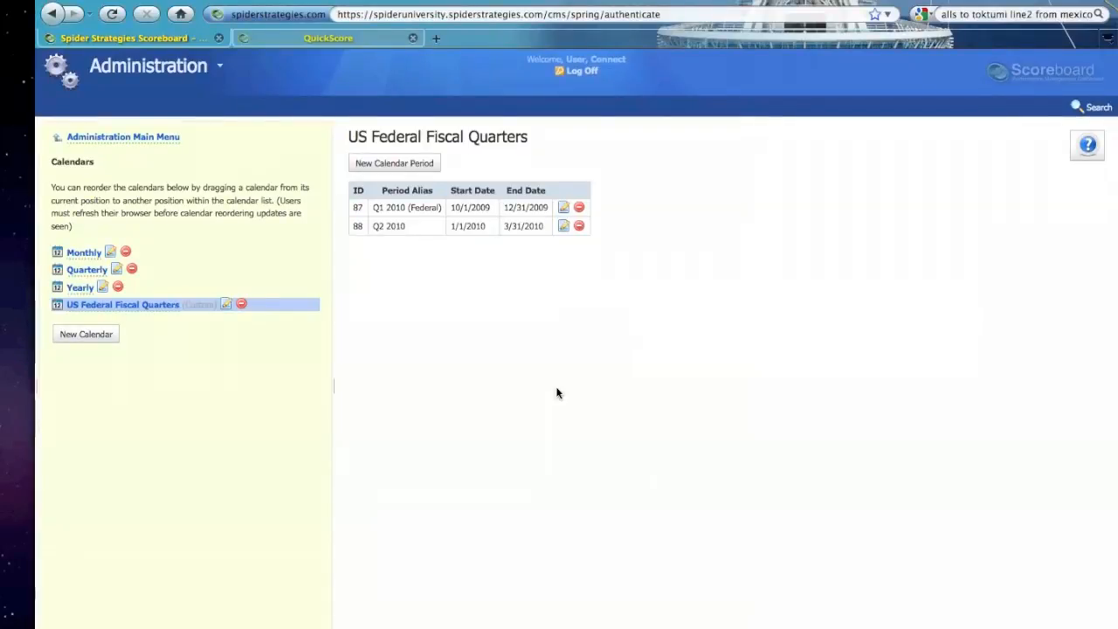
{"action": "mouse_move", "coordinate": [601, 143]}
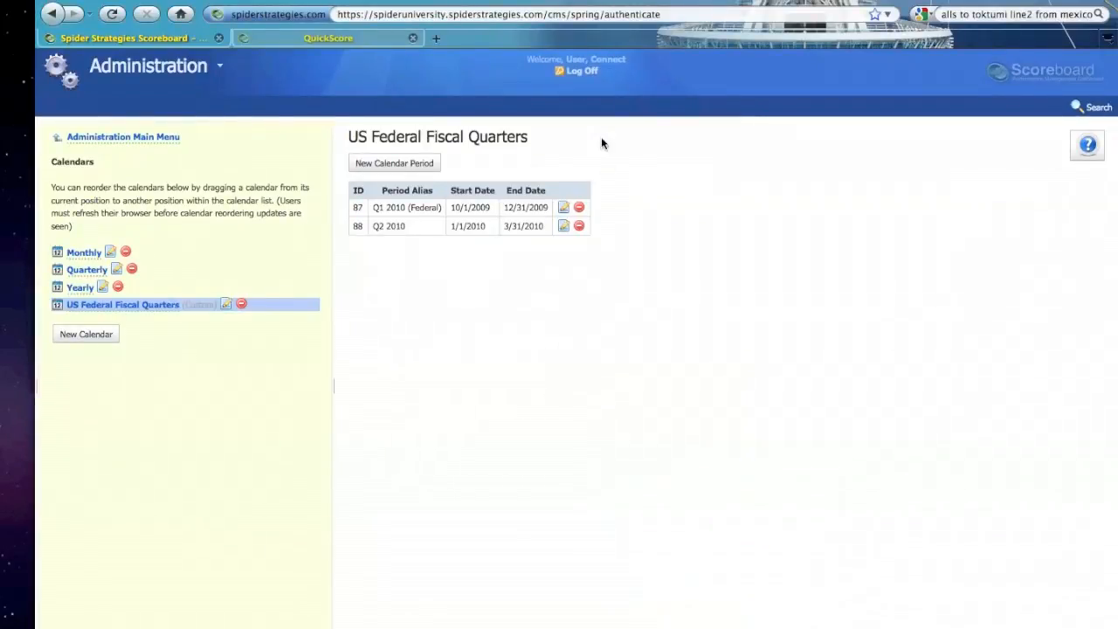
{"action": "mouse_move", "coordinate": [748, 199]}
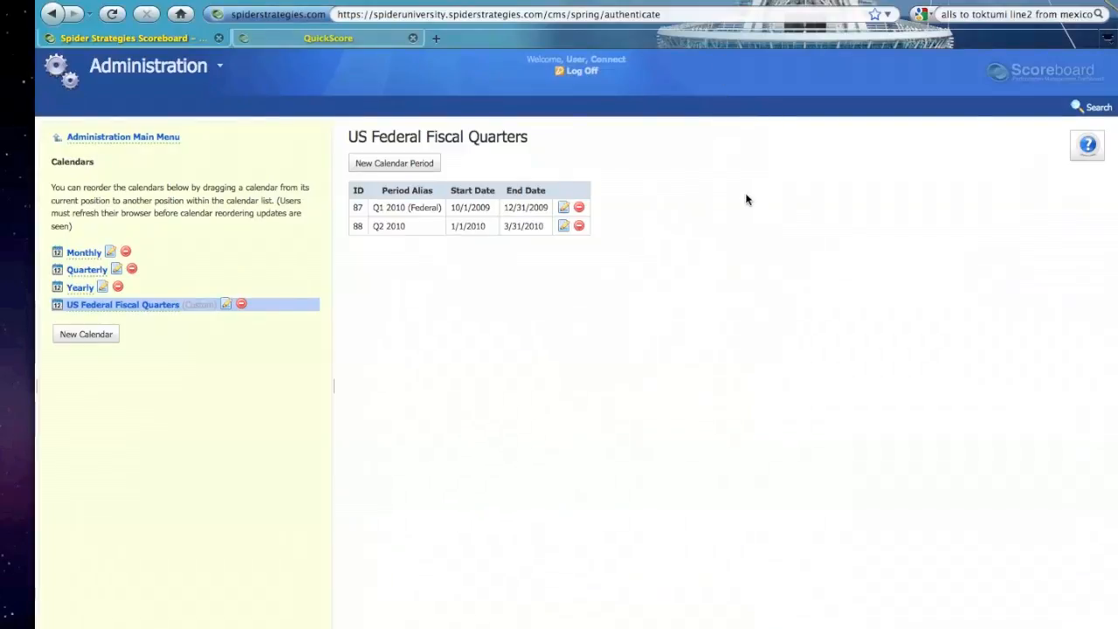